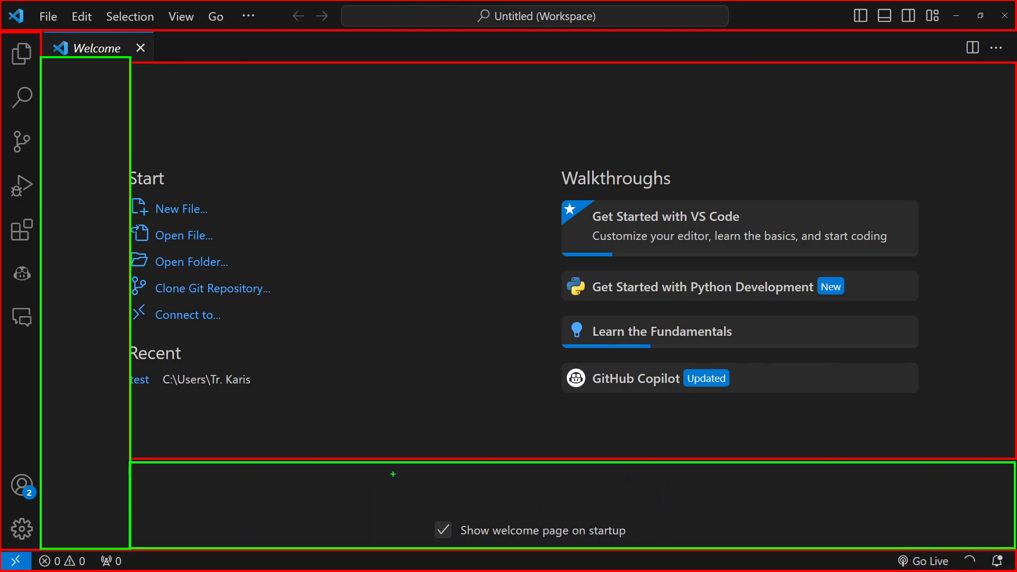
mouse_move(285, 480)
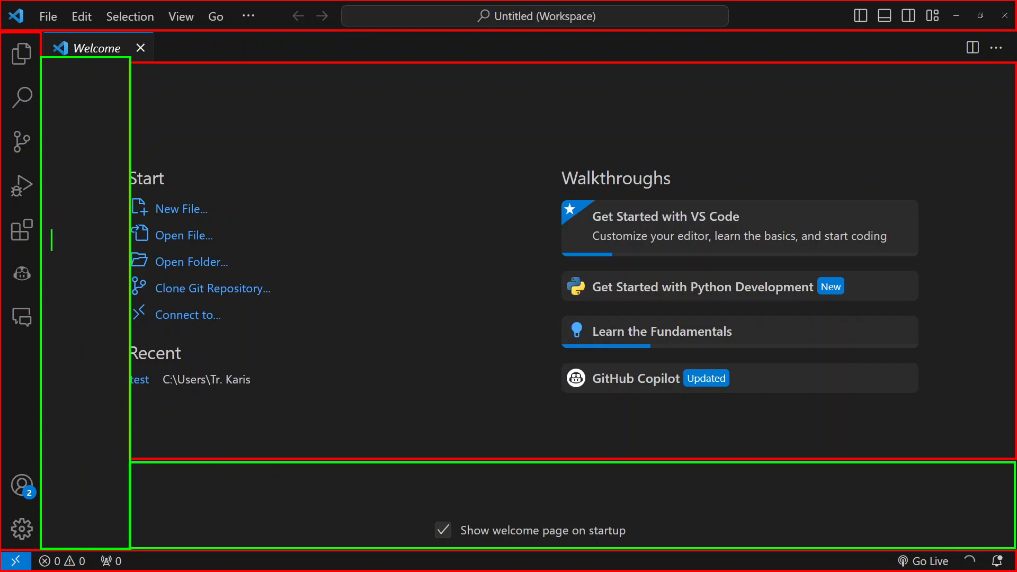
Label the interface regions as 'Side Bar' and 'Main Area' in the notes
type("Sid")
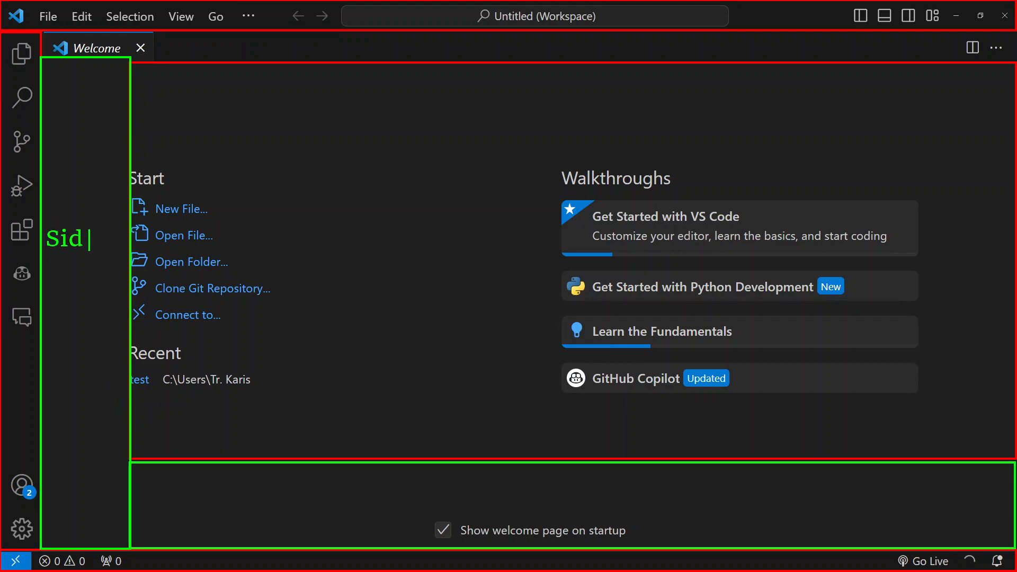
type("e Bar")
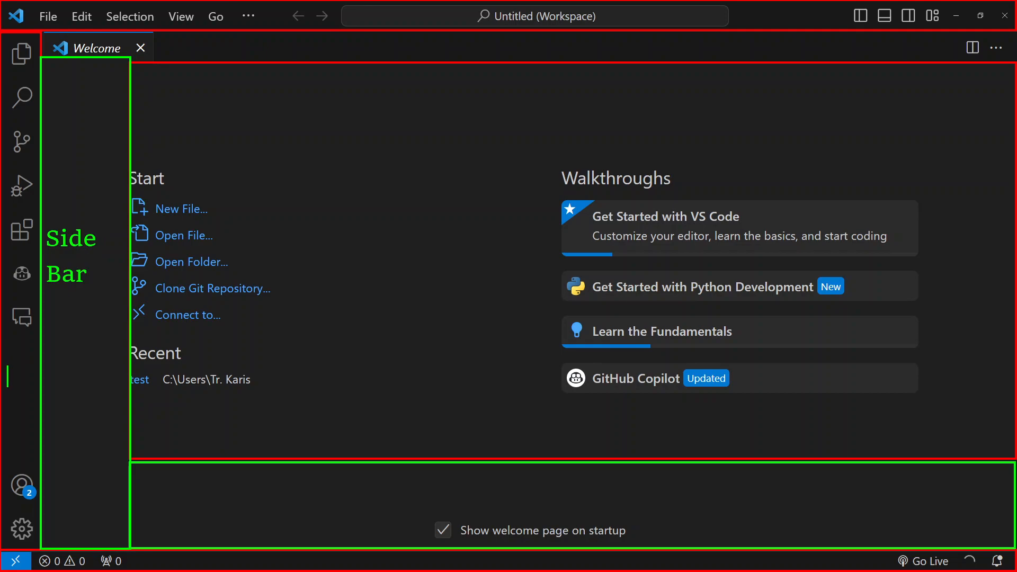
type("Activity Bar")
type("Terminal Window")
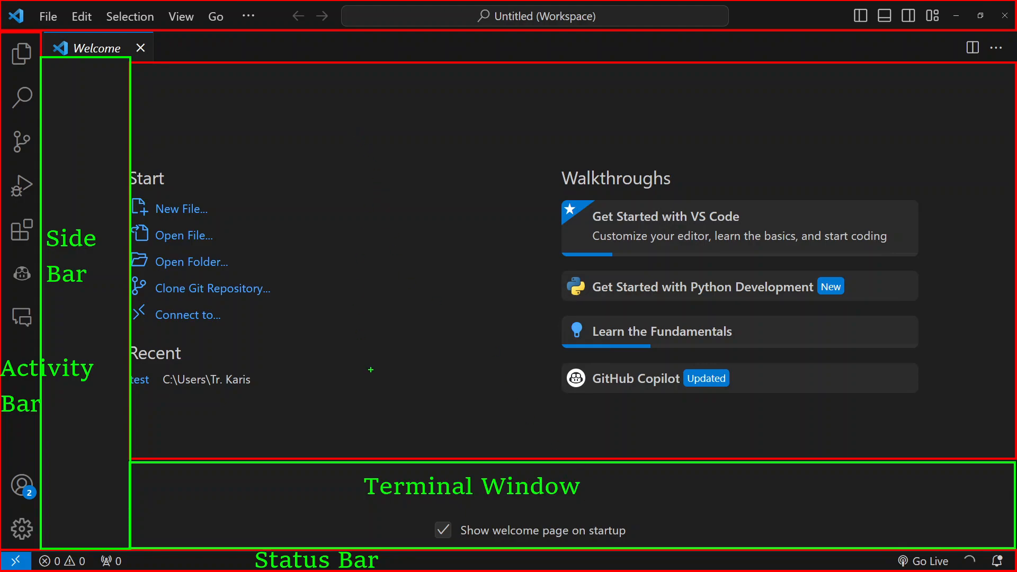
left_click(441, 418)
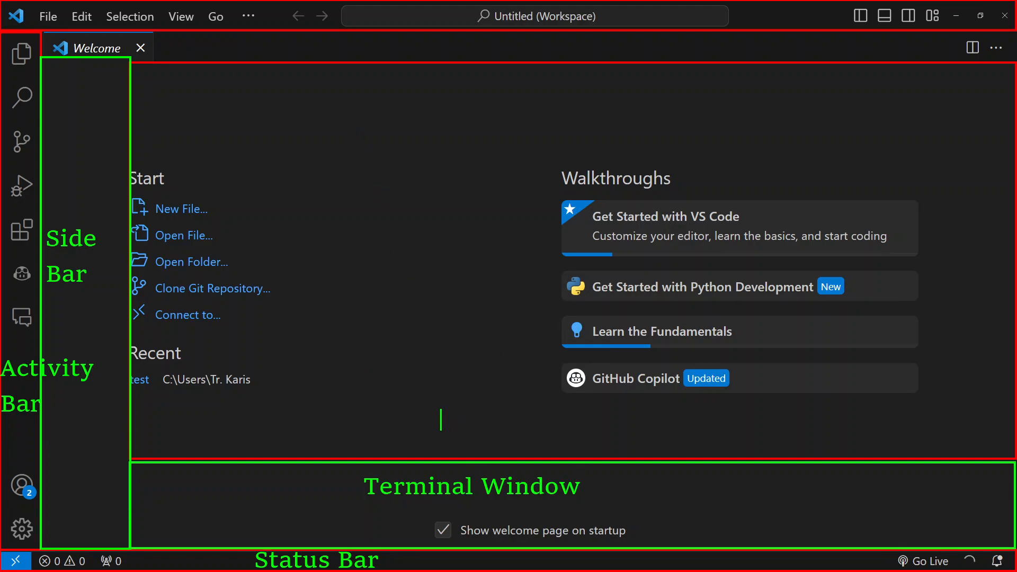
type("M")
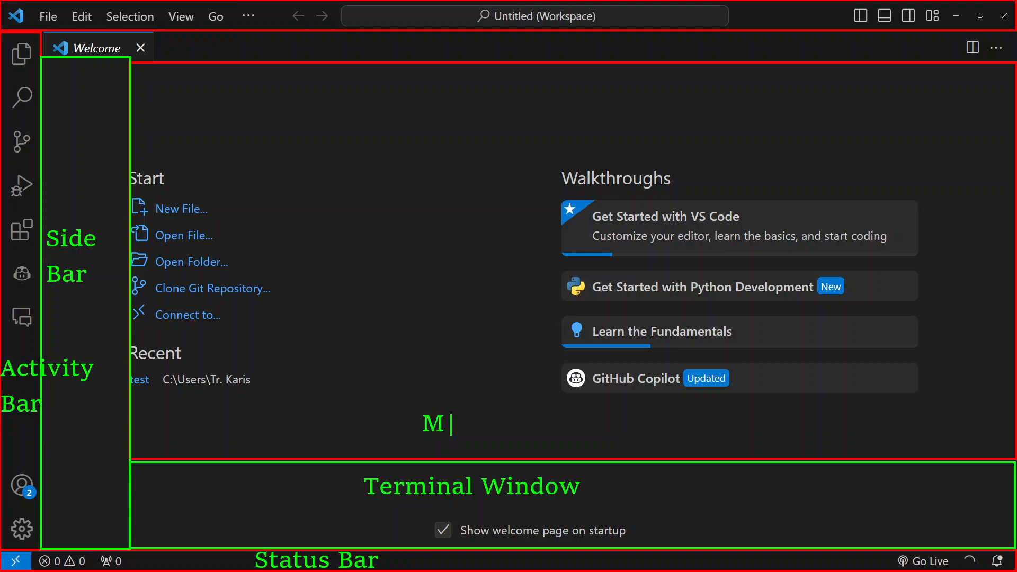
type("ain Area | Write Code")
type("File Expl")
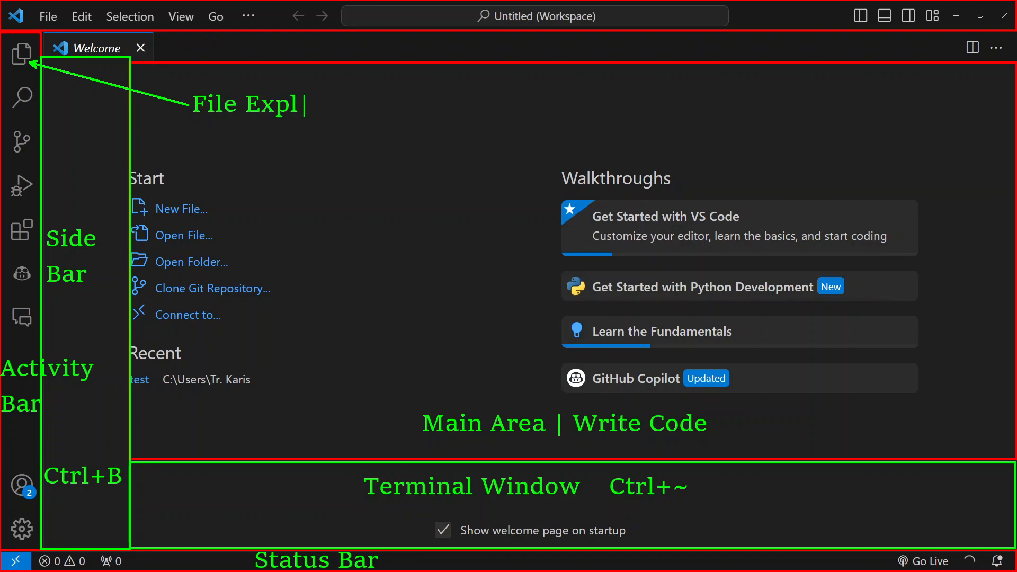
Note the Explorer, Search, error and warning counts, then show the Explorer panel reporting no folder opened
type("orer")
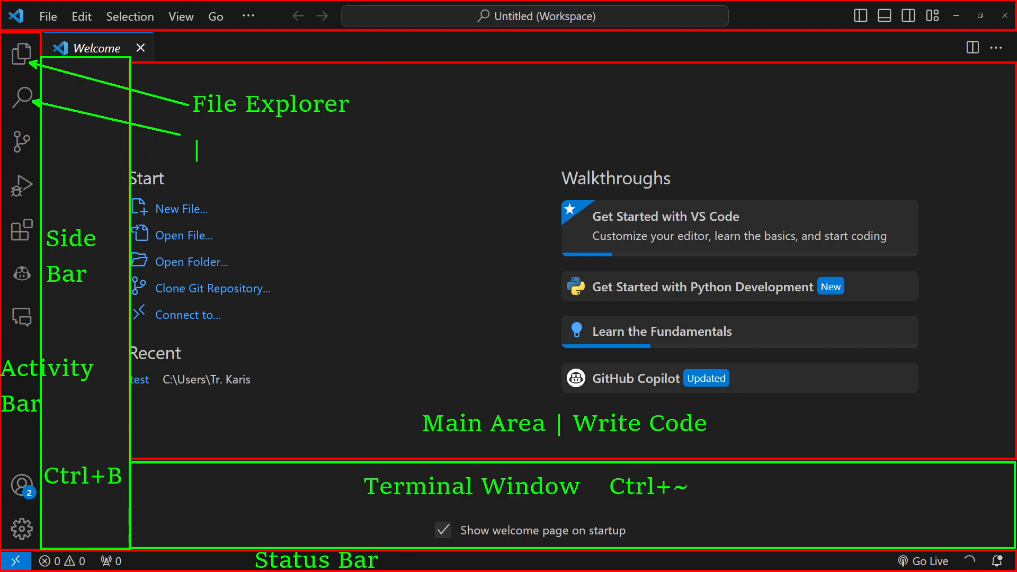
type("Searching")
type("Extensions")
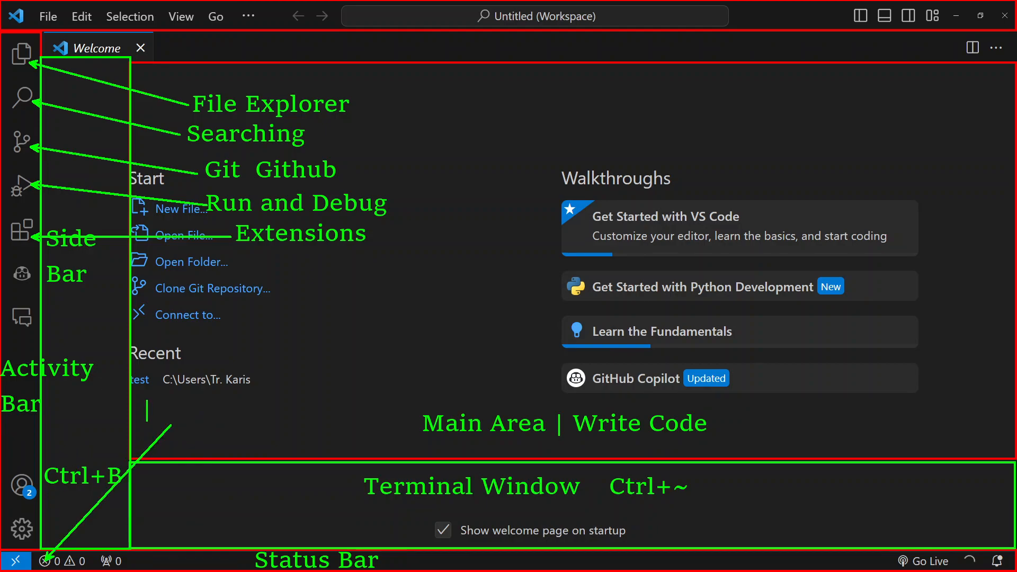
type("No. o")
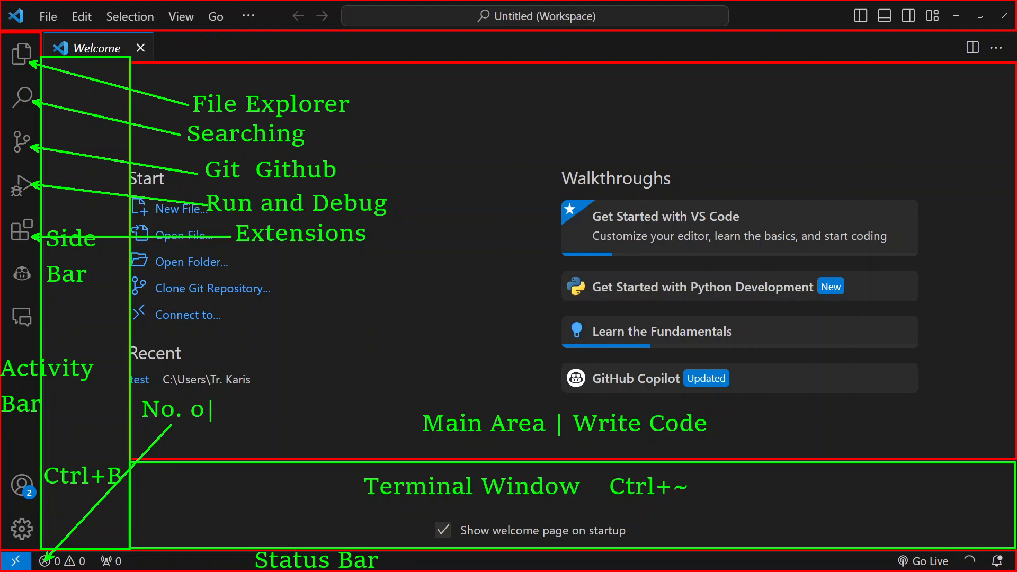
type("f Errors")
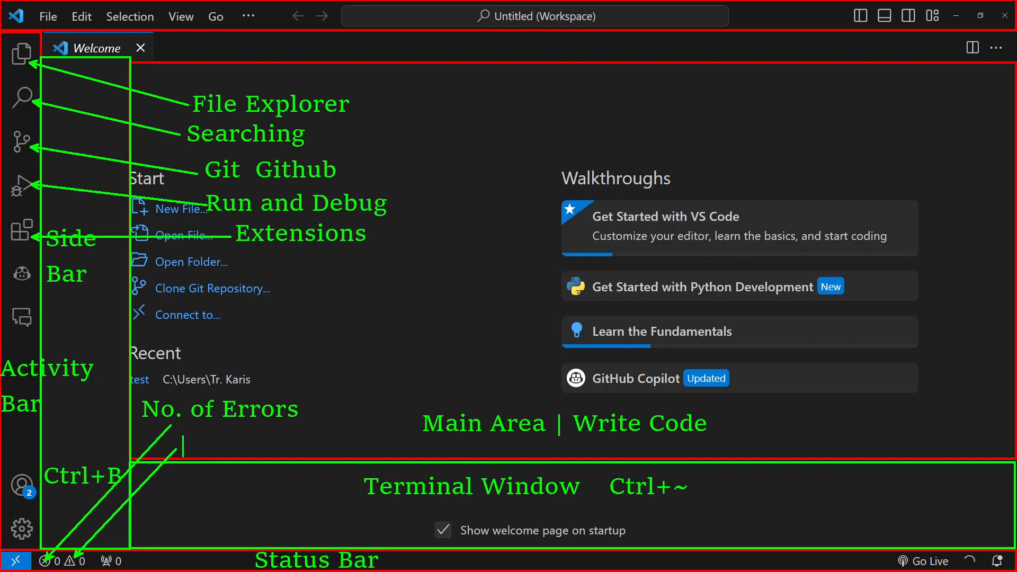
type("No")
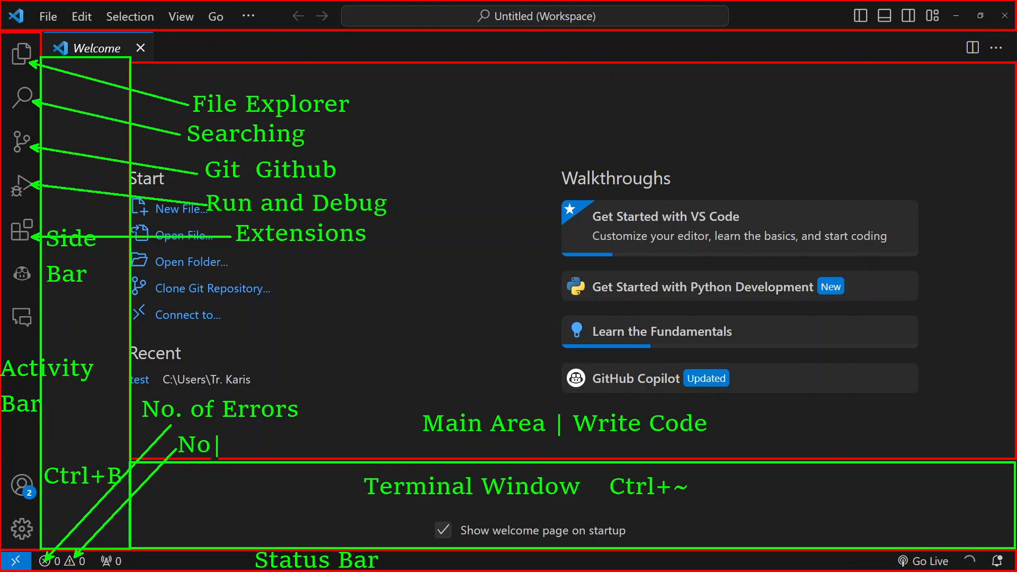
type(".of Warni")
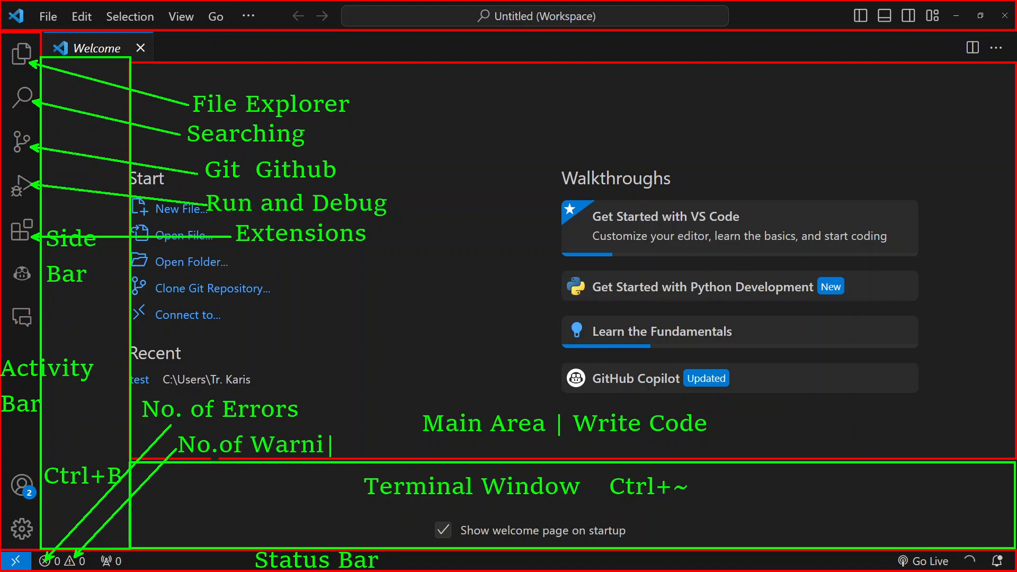
type("ngs")
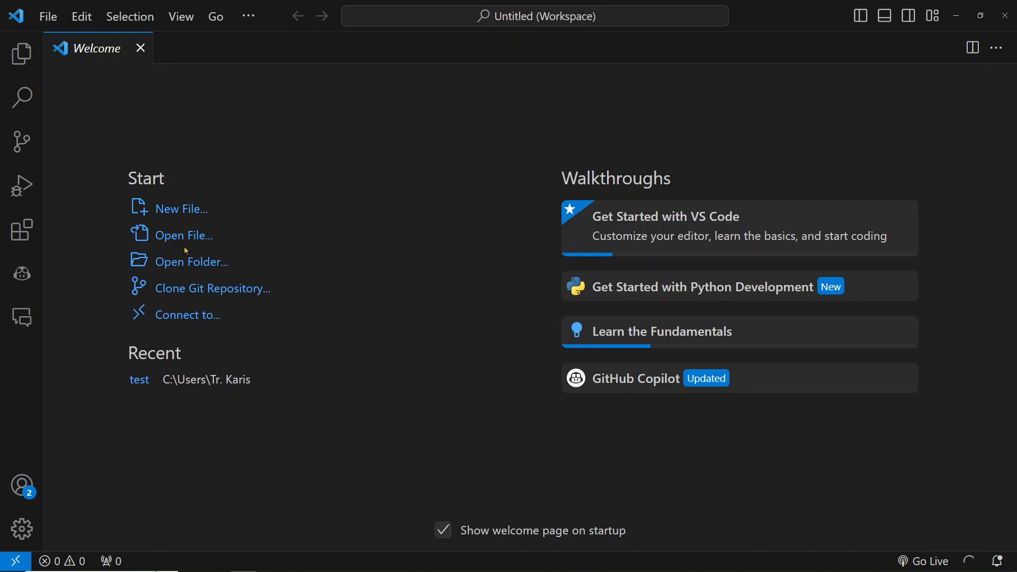
mouse_move(198, 261)
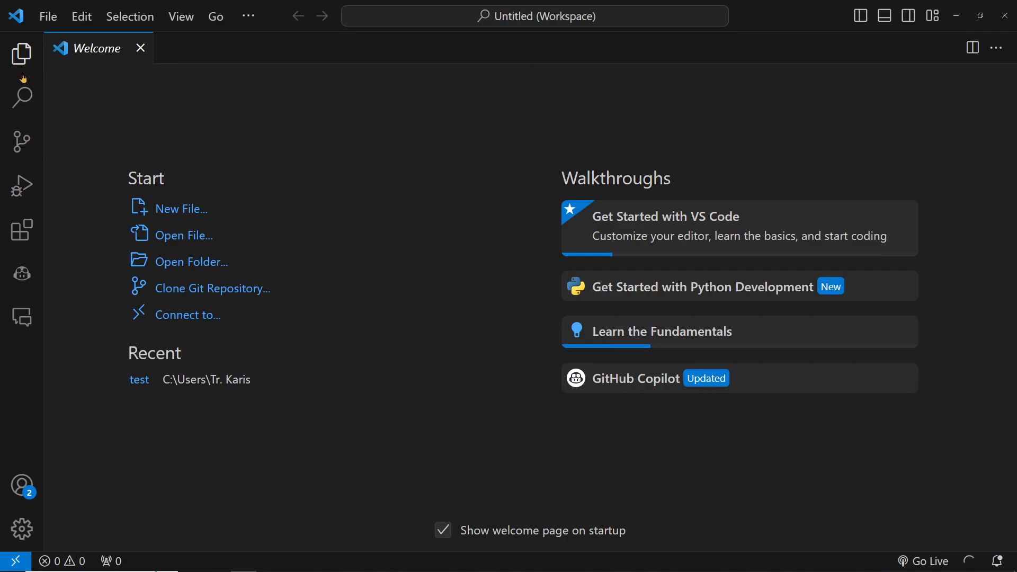
mouse_move(22, 54)
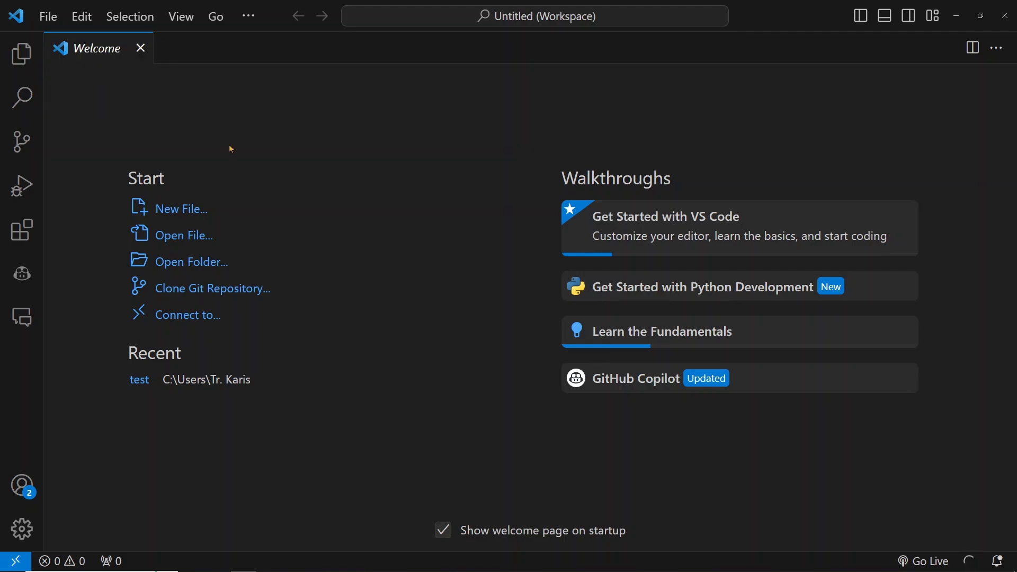
left_click(23, 54)
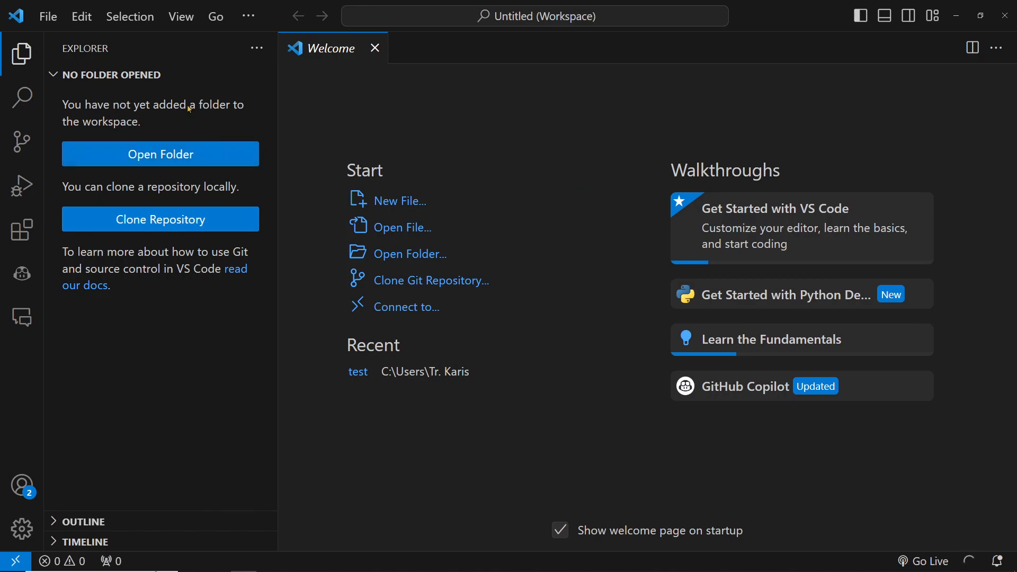
mouse_move(162, 208)
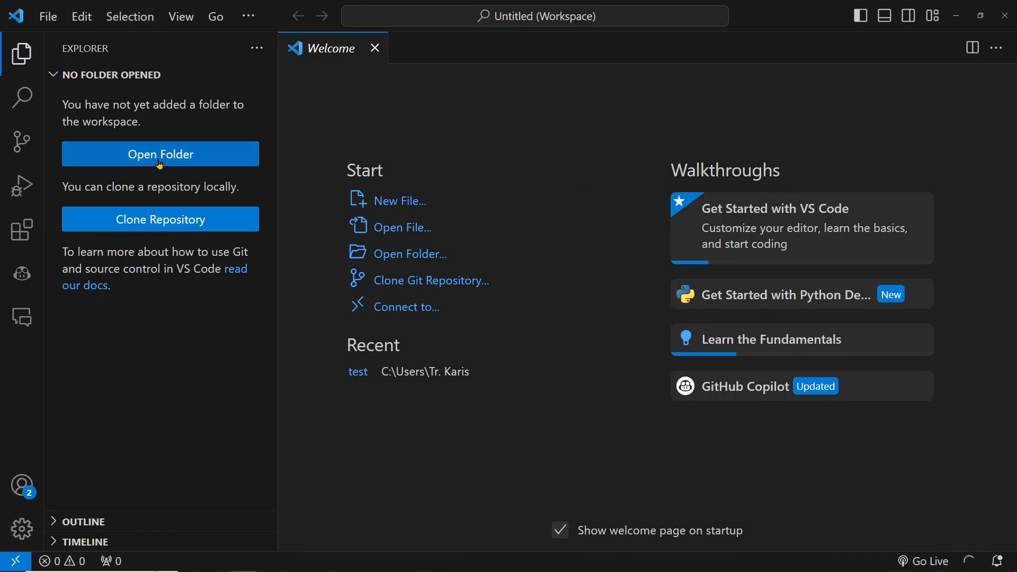
mouse_move(48, 16)
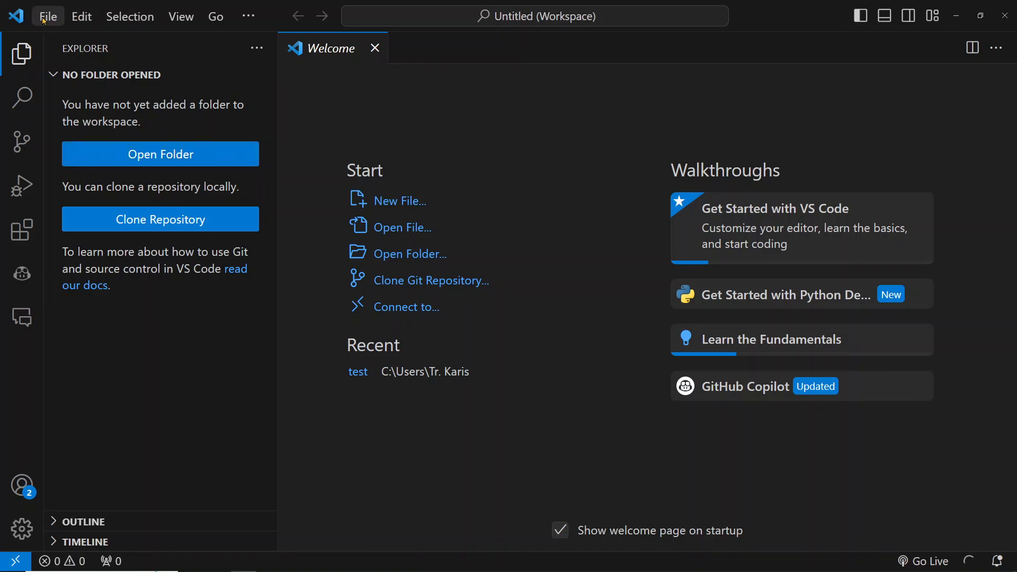
Create a 'Data Structures and Algorithms' folder in Documents, add it to the workspace and trust its authors
left_click(48, 16)
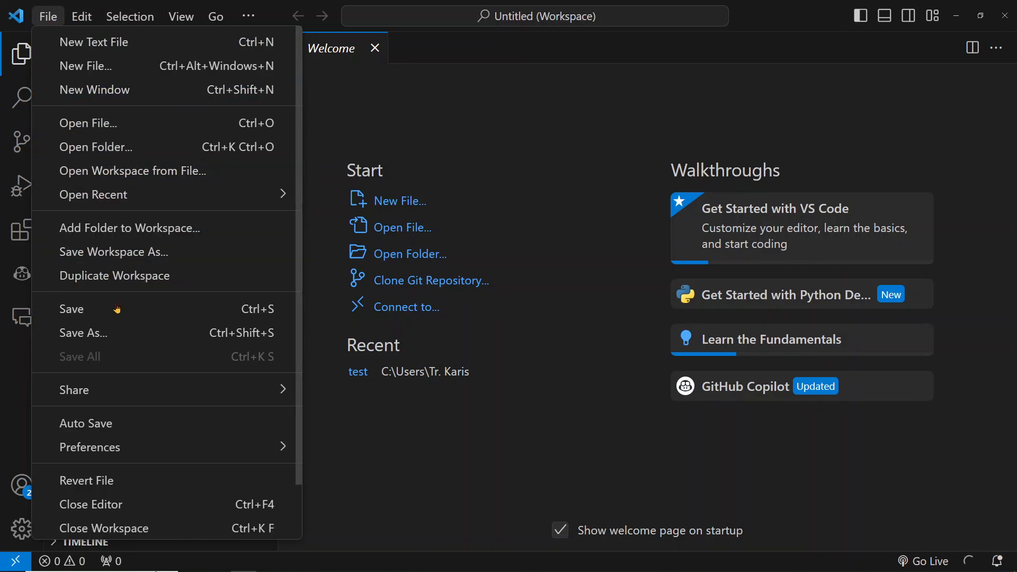
mouse_move(130, 228)
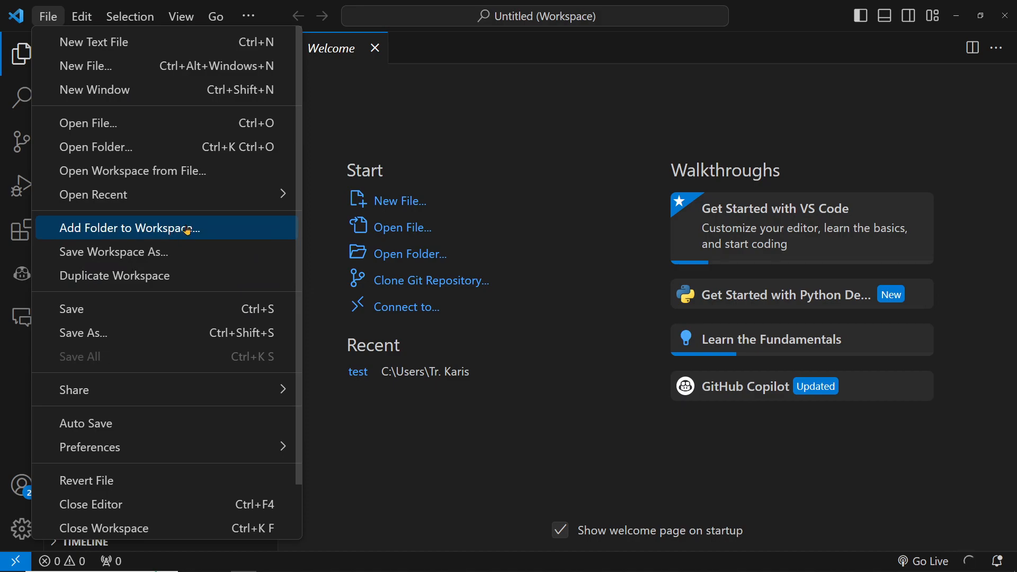
left_click(129, 228)
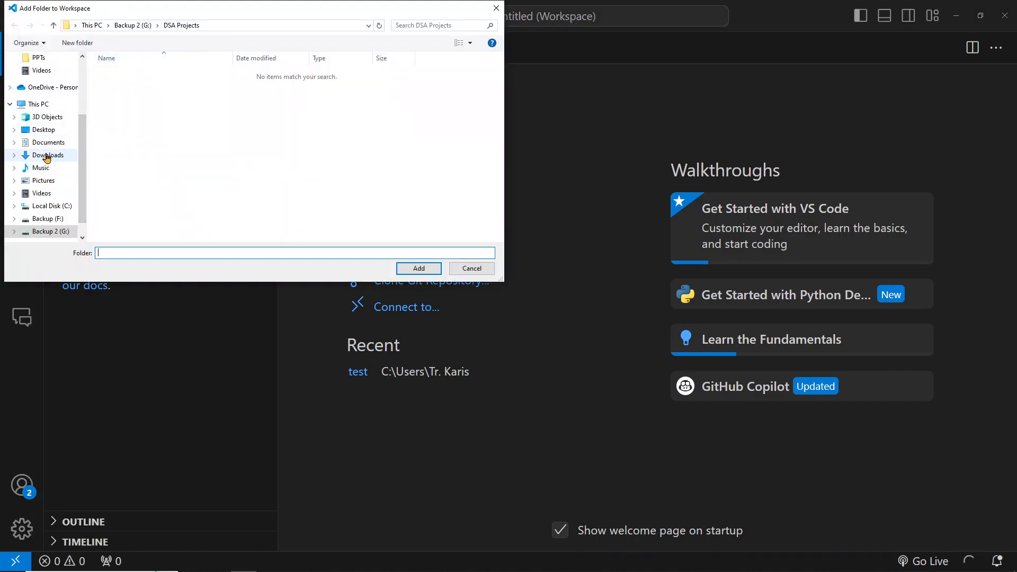
left_click(49, 141)
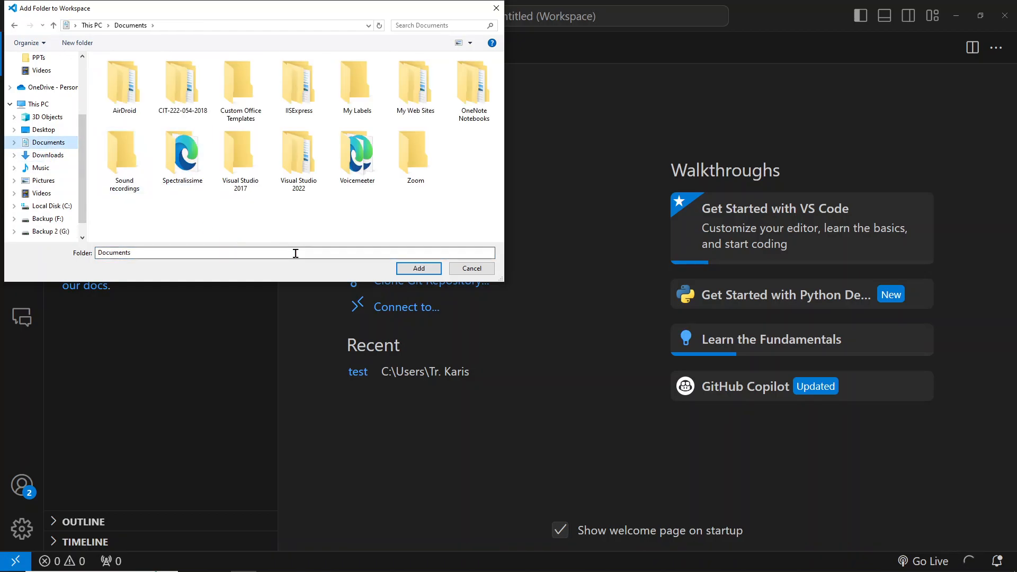
left_click(76, 43)
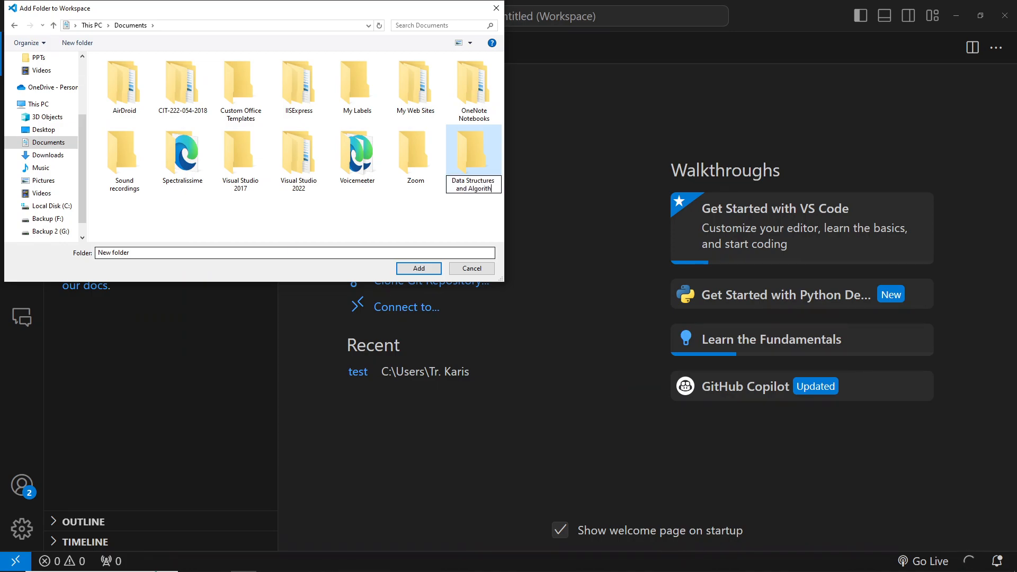
type("Data Structures and Algorithms")
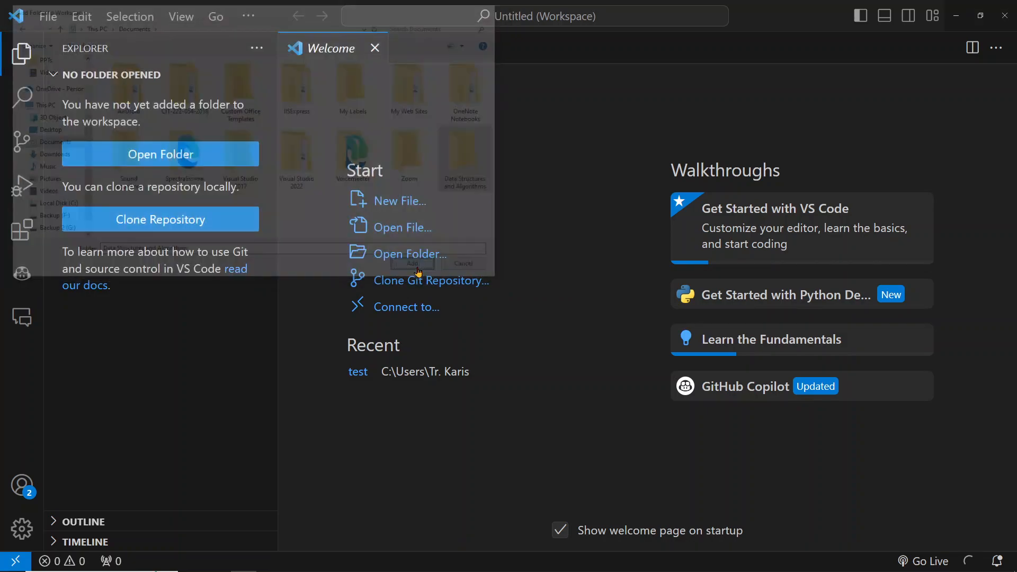
left_click(412, 264)
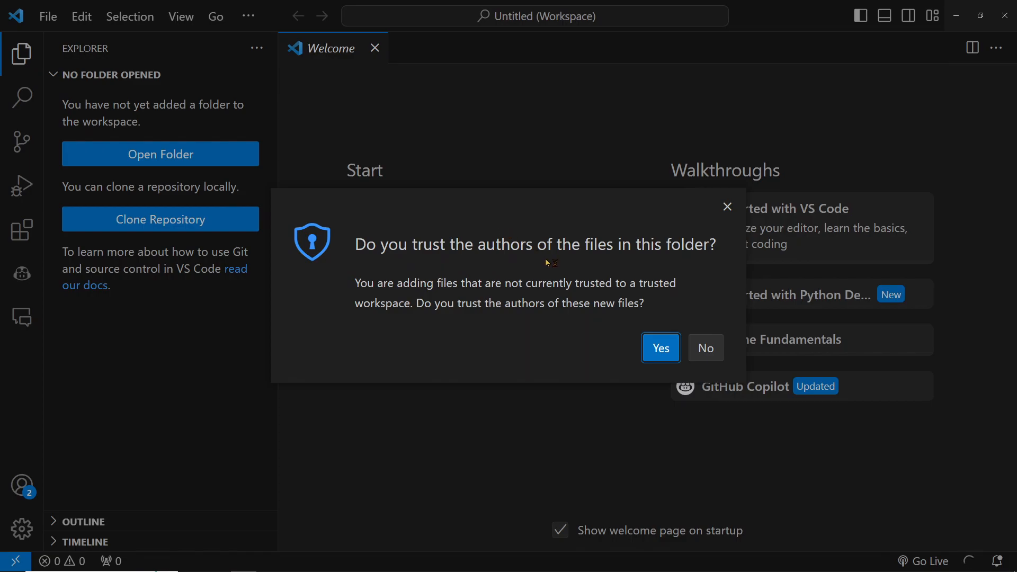
left_click(660, 347)
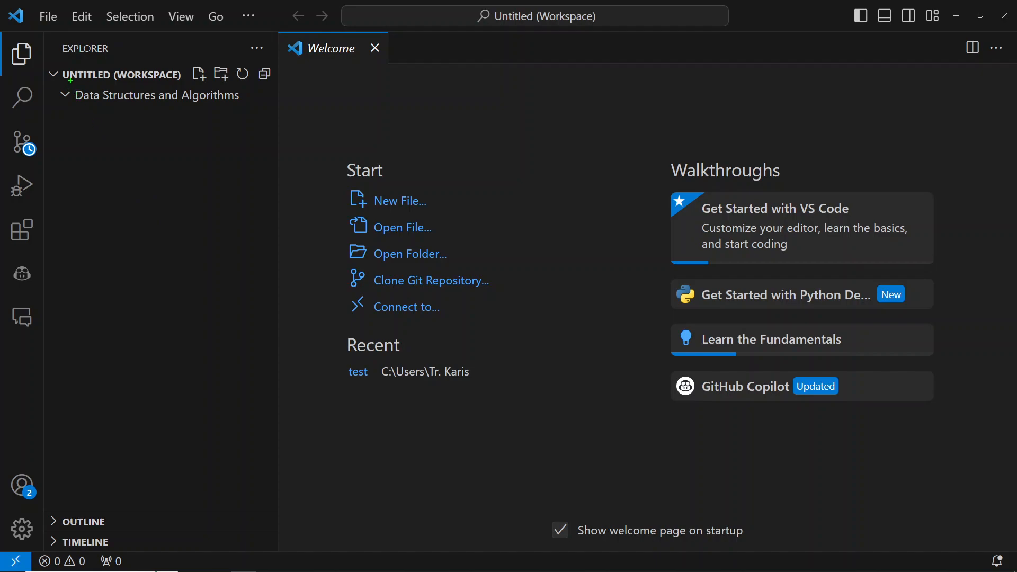
left_click(153, 95)
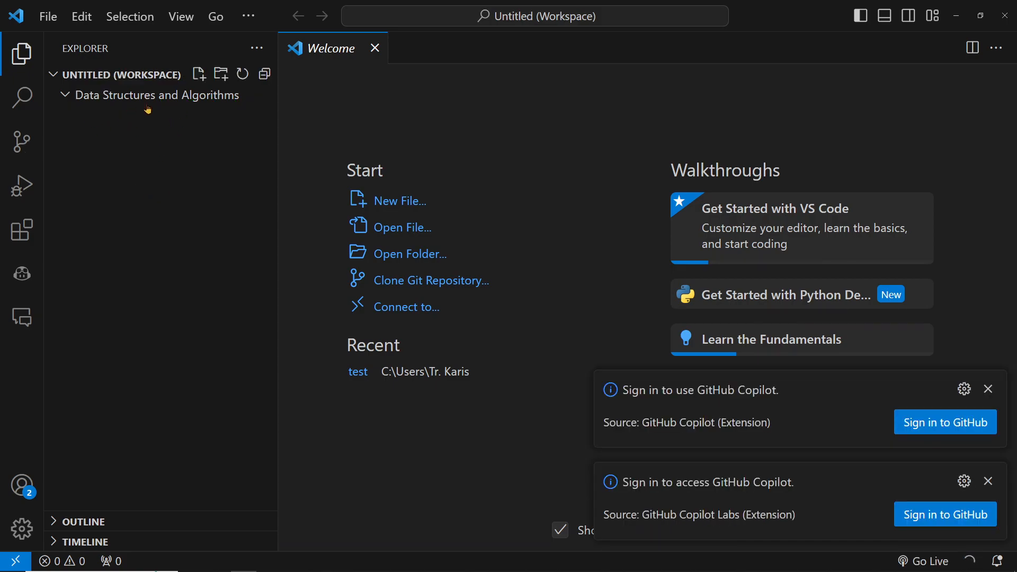
mouse_move(175, 164)
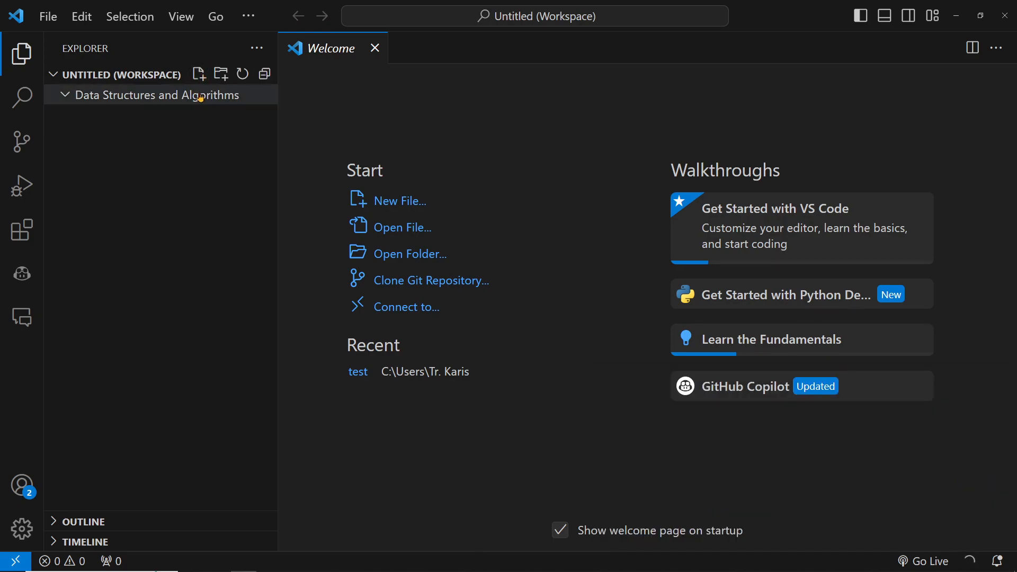
mouse_move(188, 202)
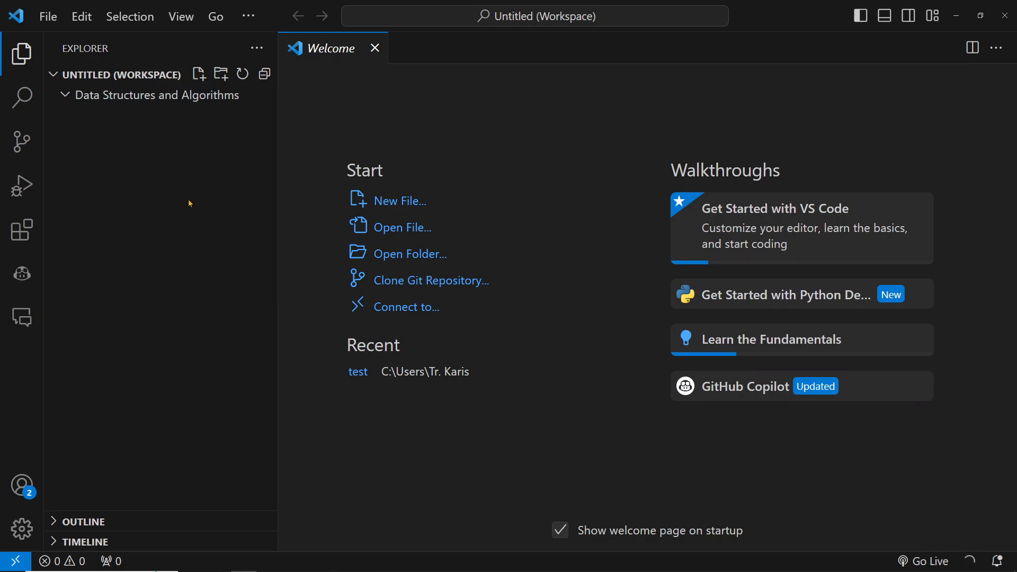
Start a new blank file whose first line is print("---------------------")
left_click(398, 200)
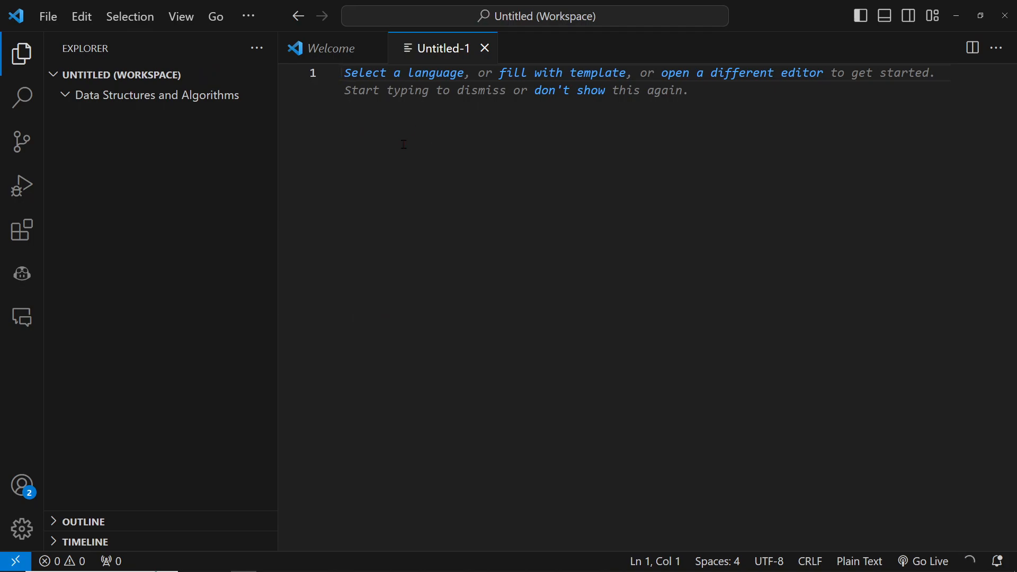
mouse_move(414, 134)
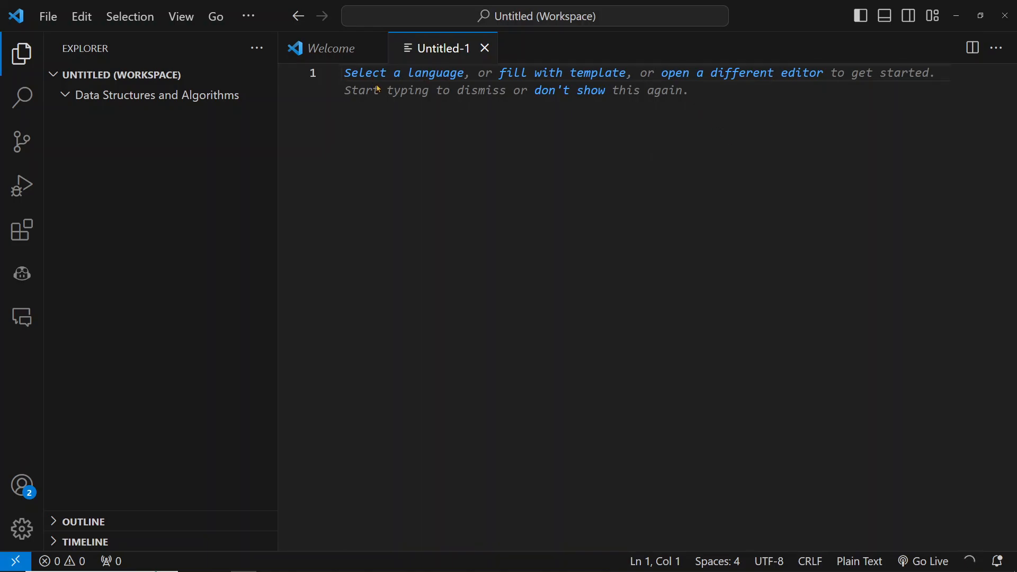
type("print(")
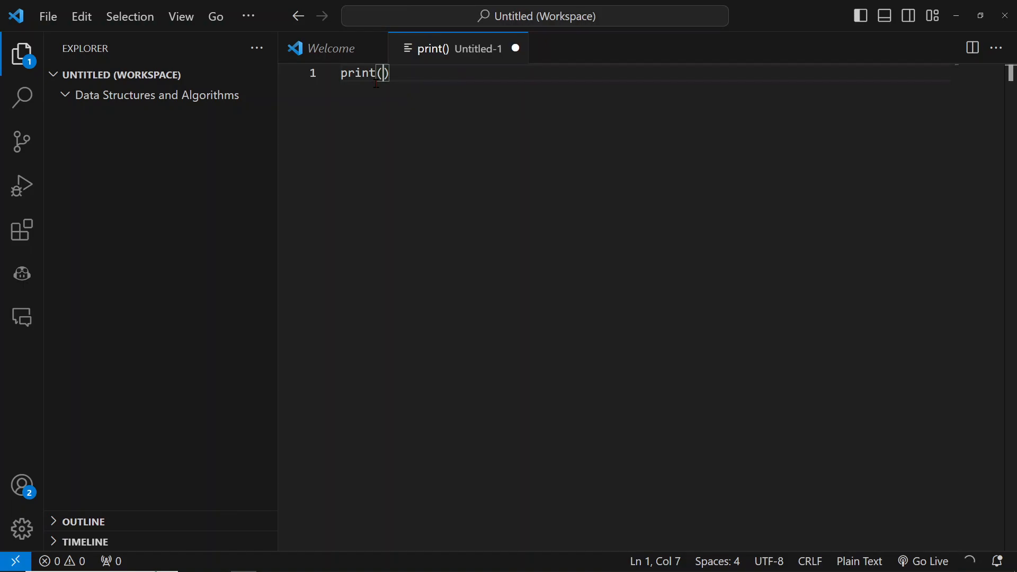
type("\"")
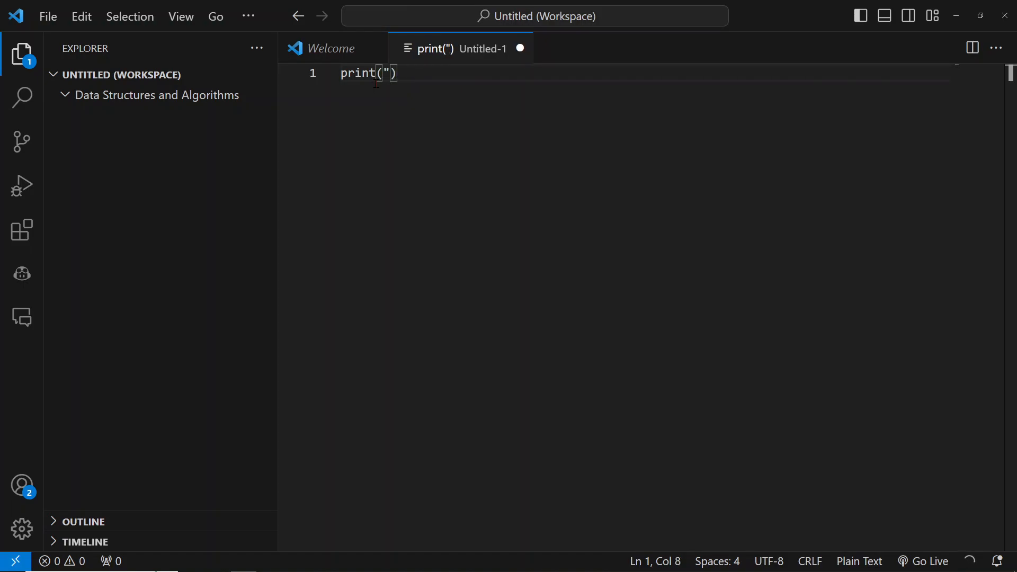
type("\"")
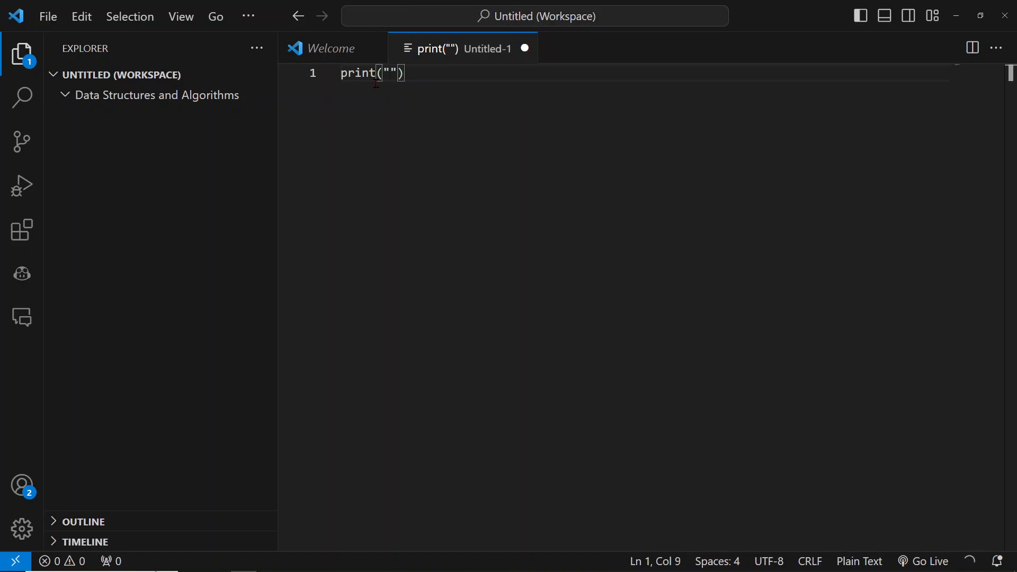
key("Left")
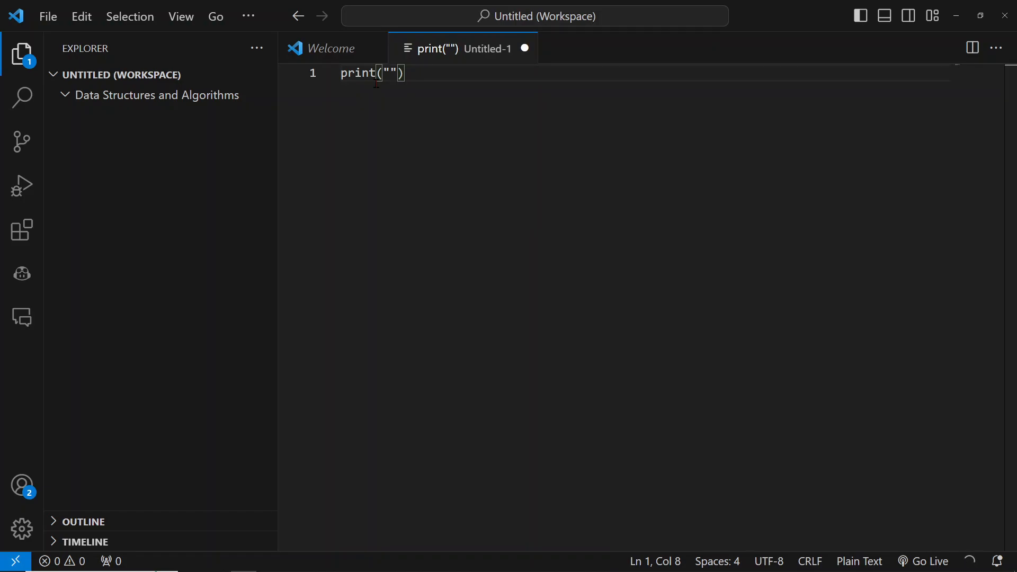
type("-----------")
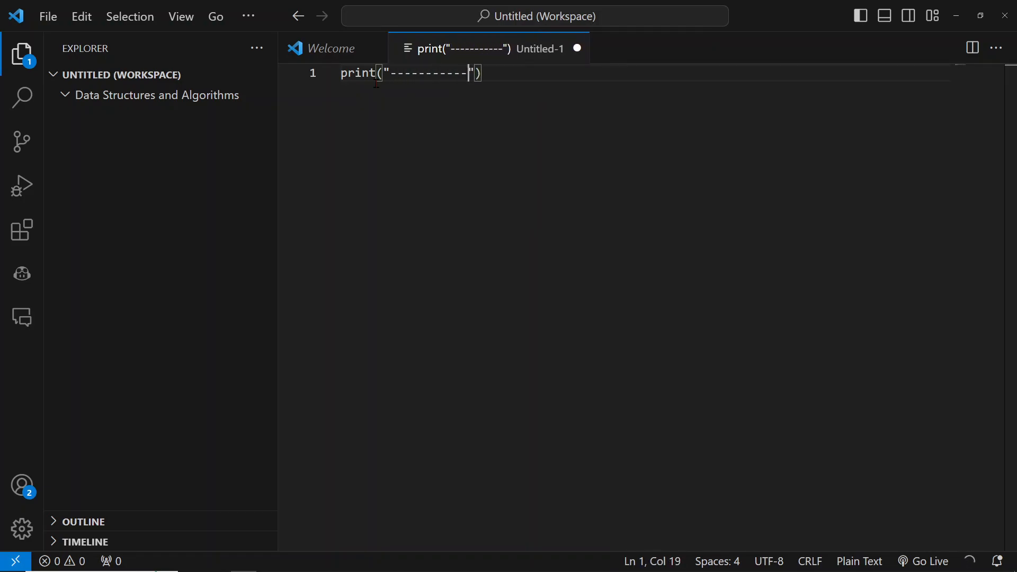
type("----------")
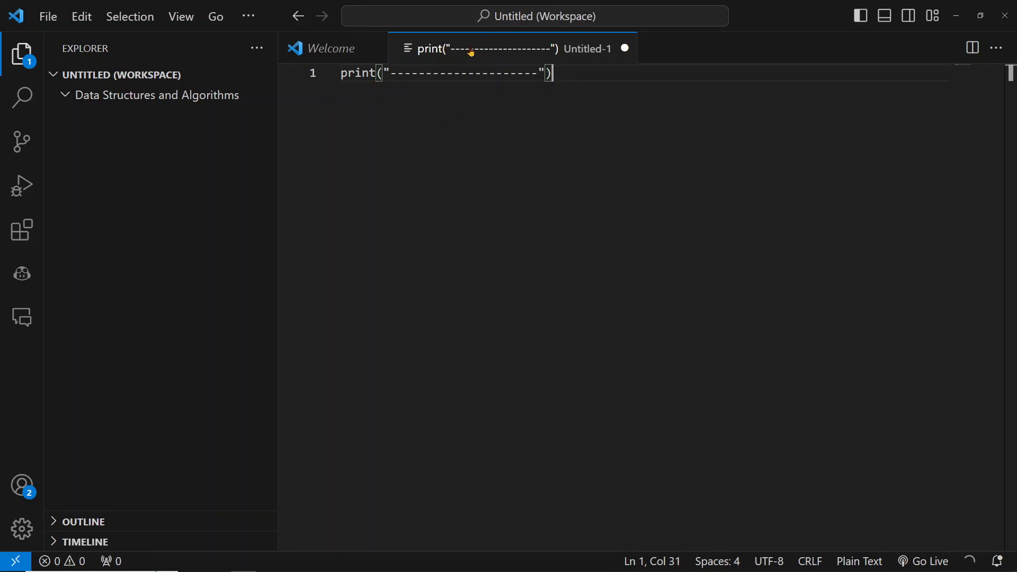
mouse_move(559, 85)
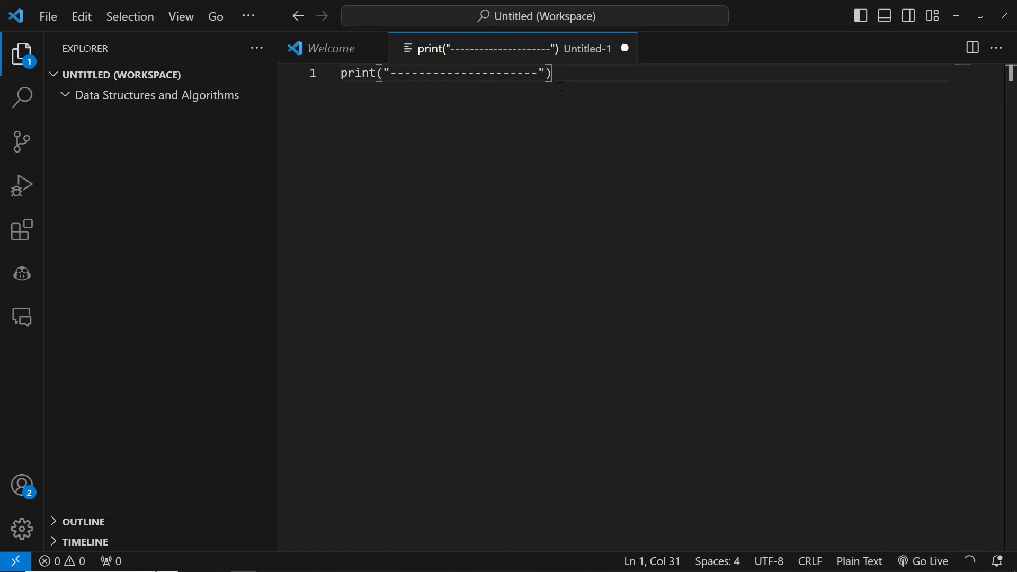
mouse_move(441, 147)
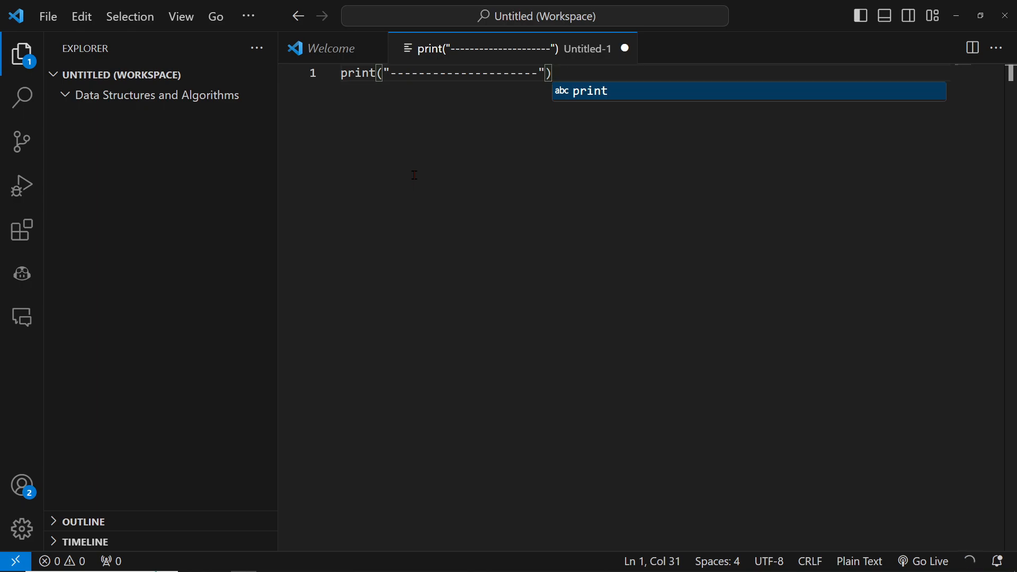
Save the file as hello.py inside Documents > Data Structures and Algorithms
key("ctrl+s")
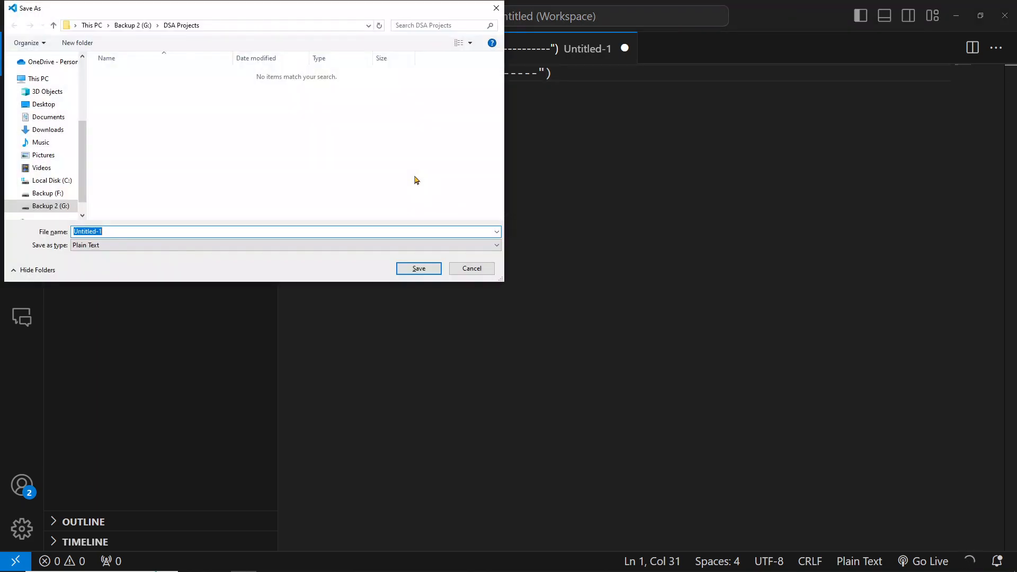
mouse_move(102, 126)
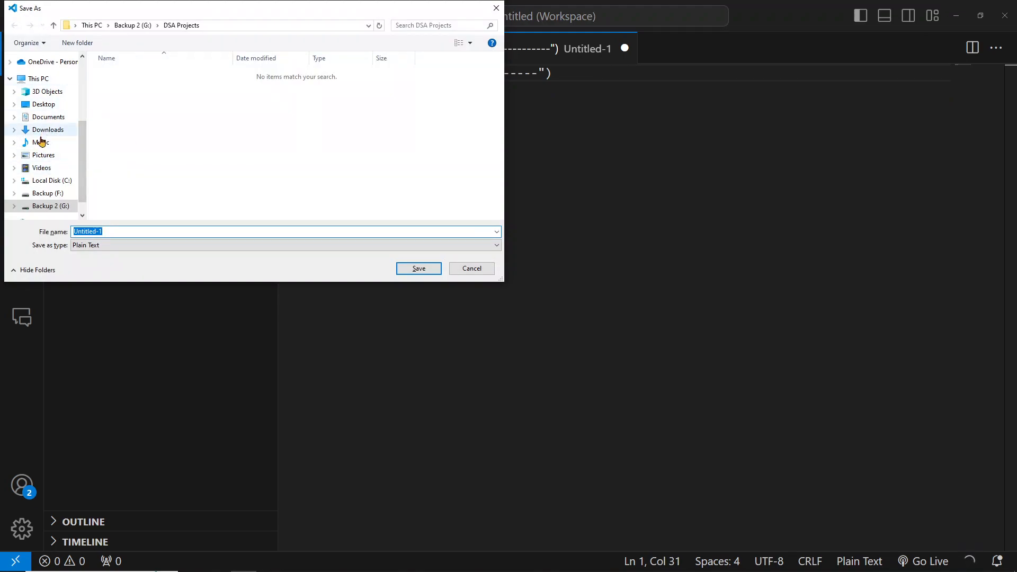
left_click(48, 116)
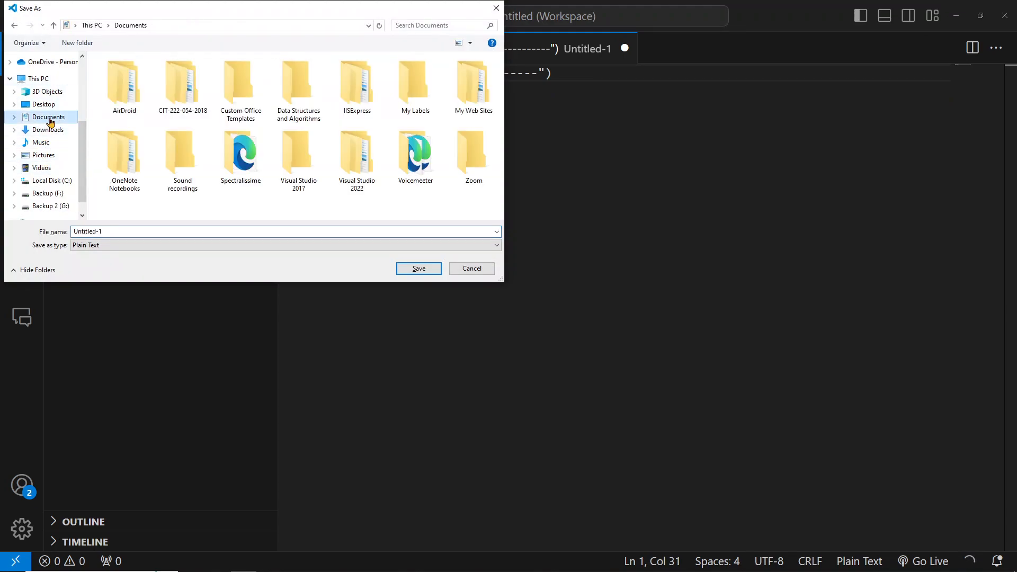
left_click(241, 155)
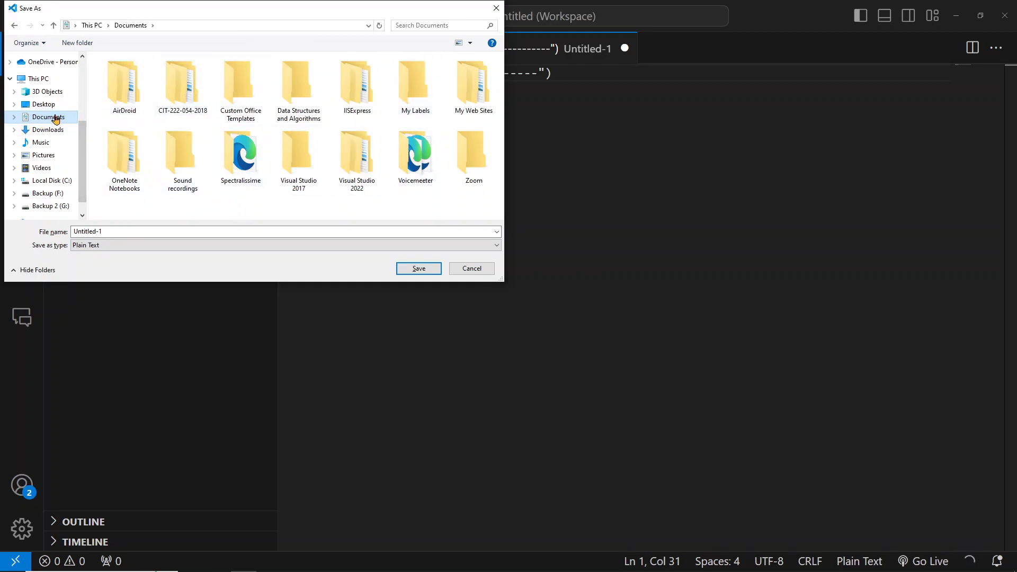
double_click(298, 83)
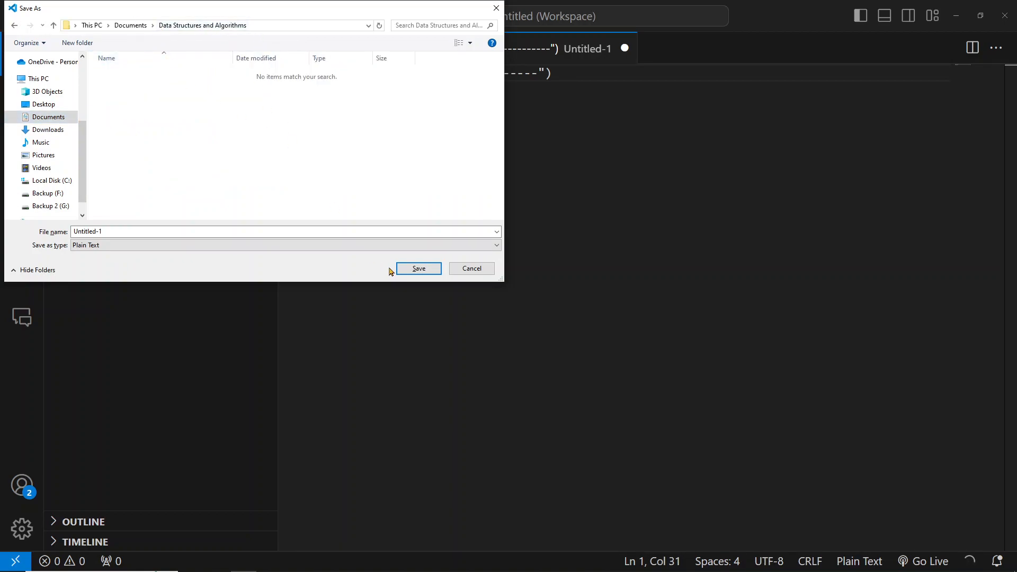
left_click(195, 232)
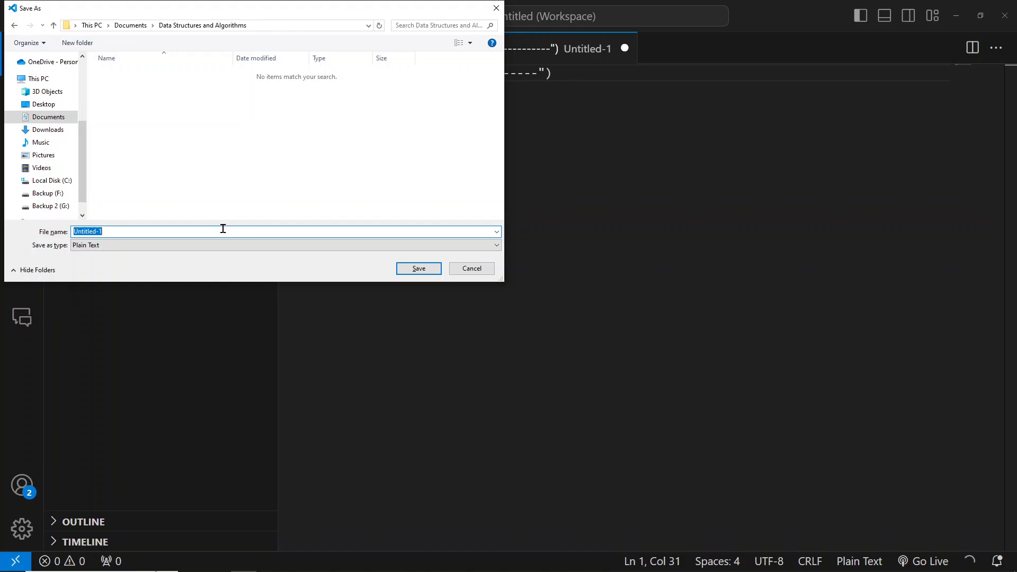
type("hello")
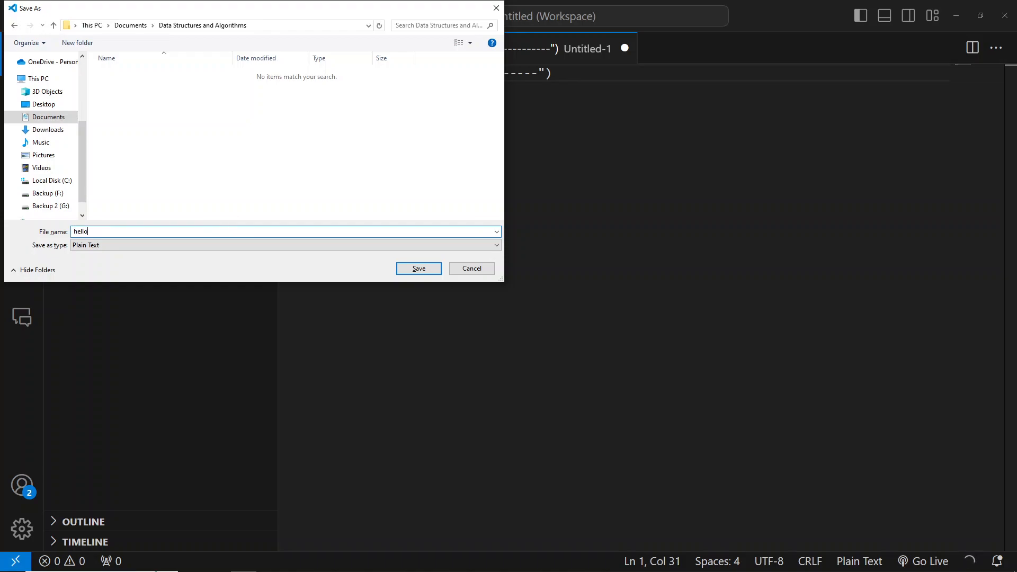
type(".py")
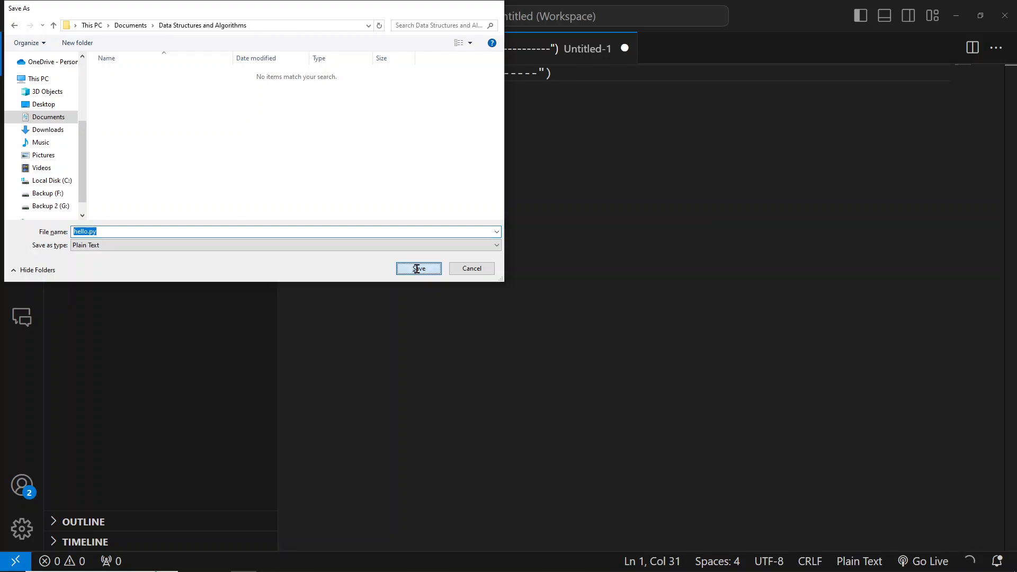
left_click(418, 268)
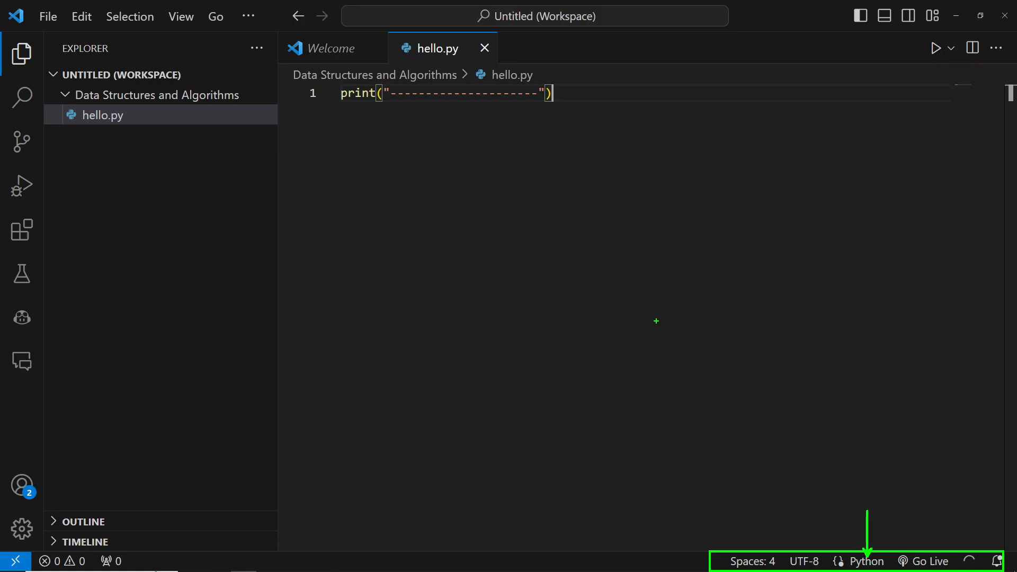
mouse_move(577, 344)
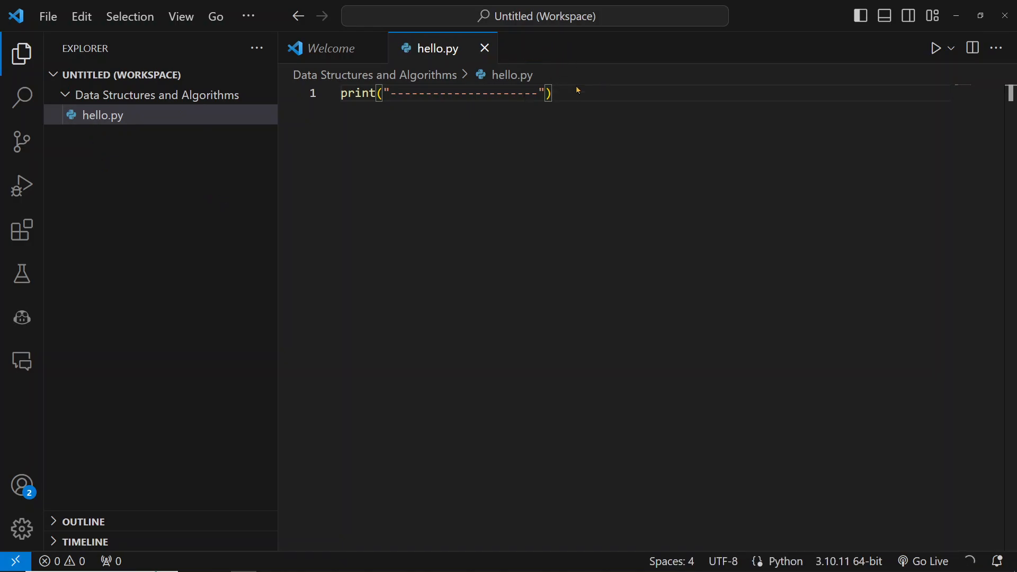
mouse_move(594, 94)
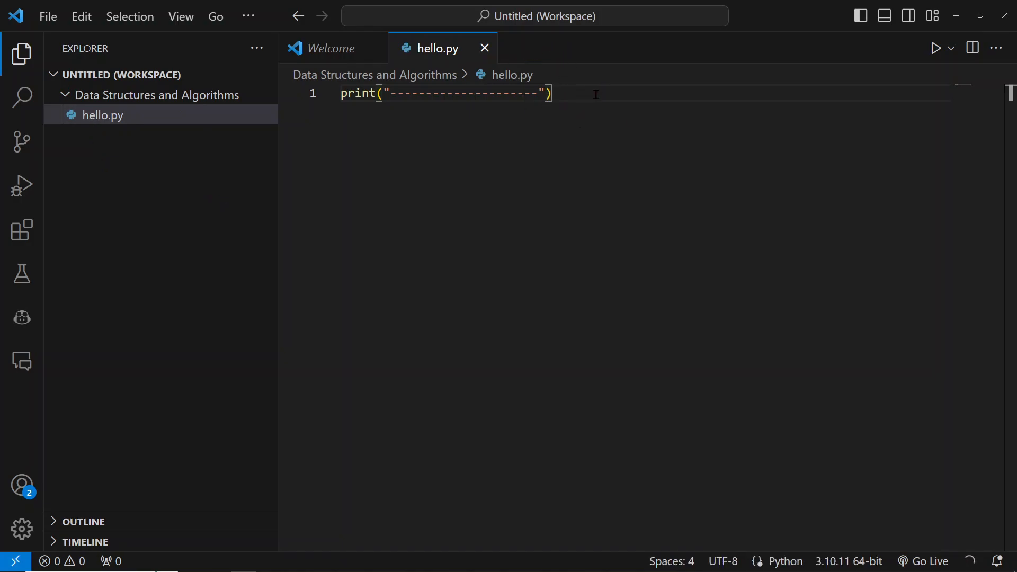
Add a second line under the dashes print and begin typing 'pri' there
key("enter")
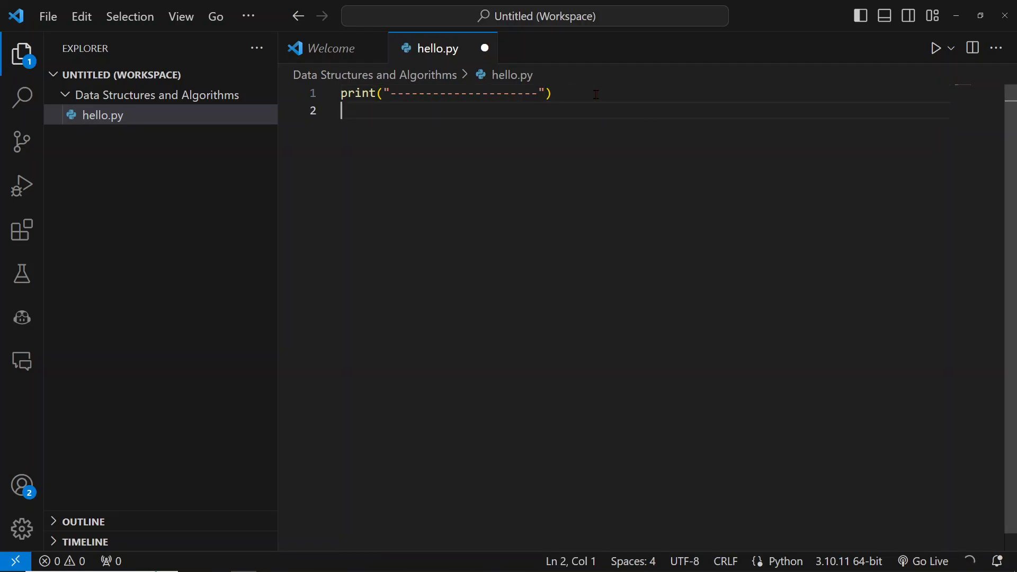
type("pri")
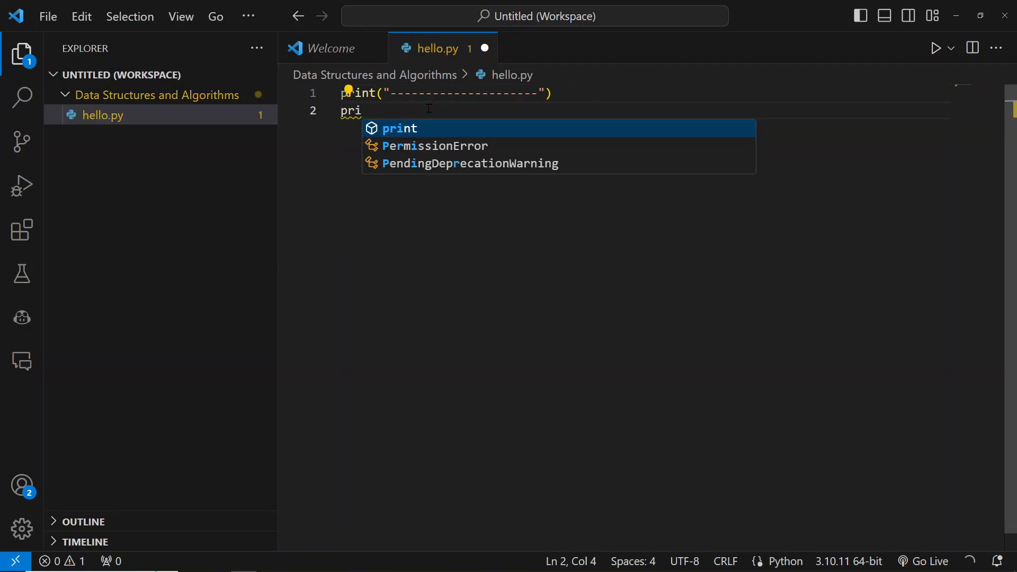
mouse_move(427, 128)
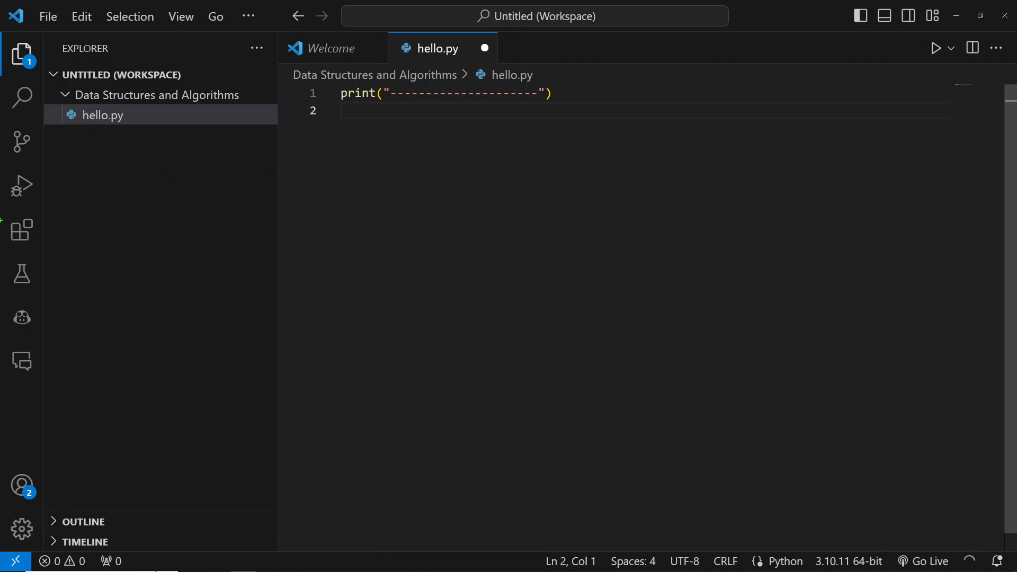
left_click(22, 230)
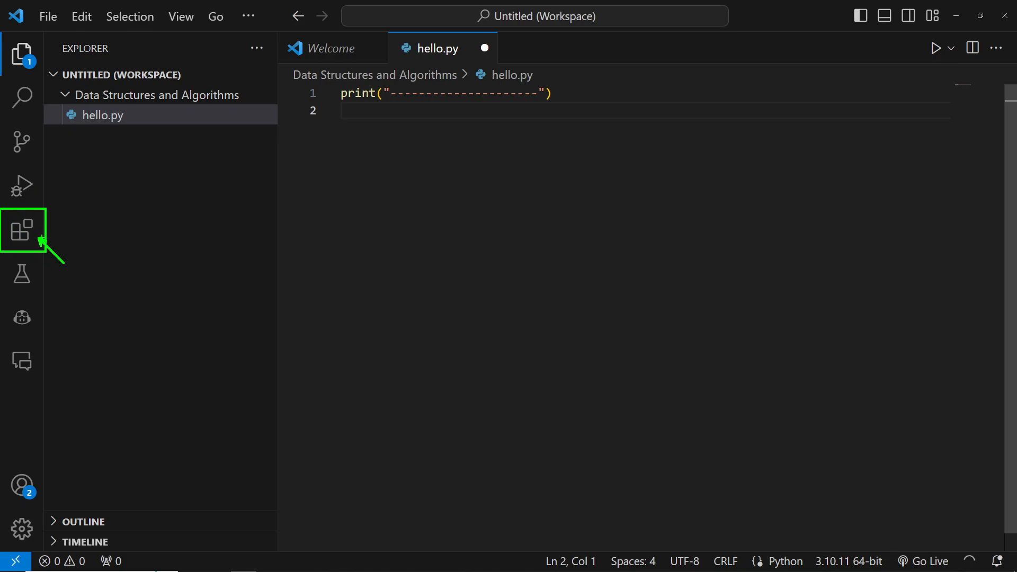
mouse_move(22, 229)
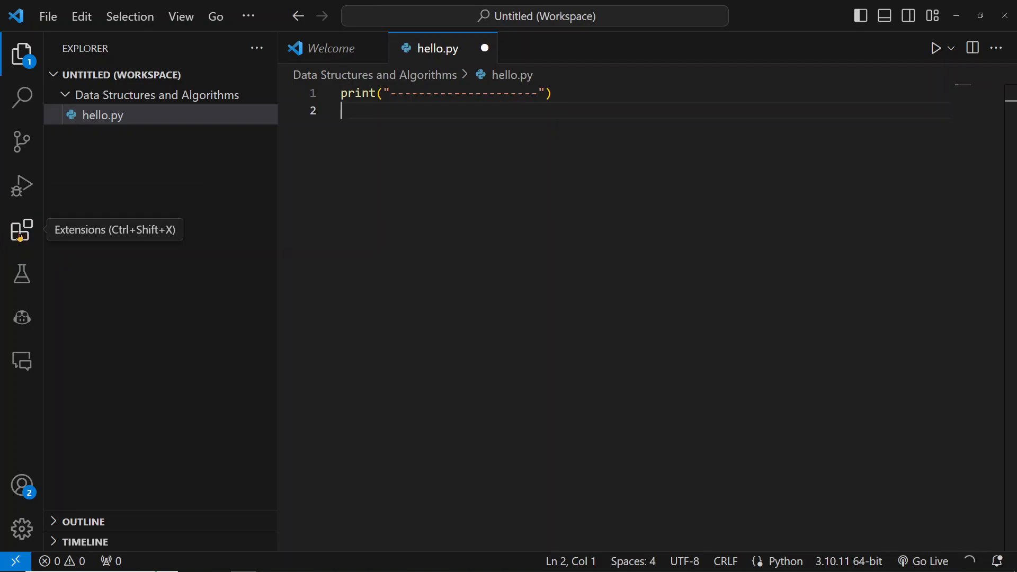
Search the Extensions marketplace for 'python'
left_click(21, 230)
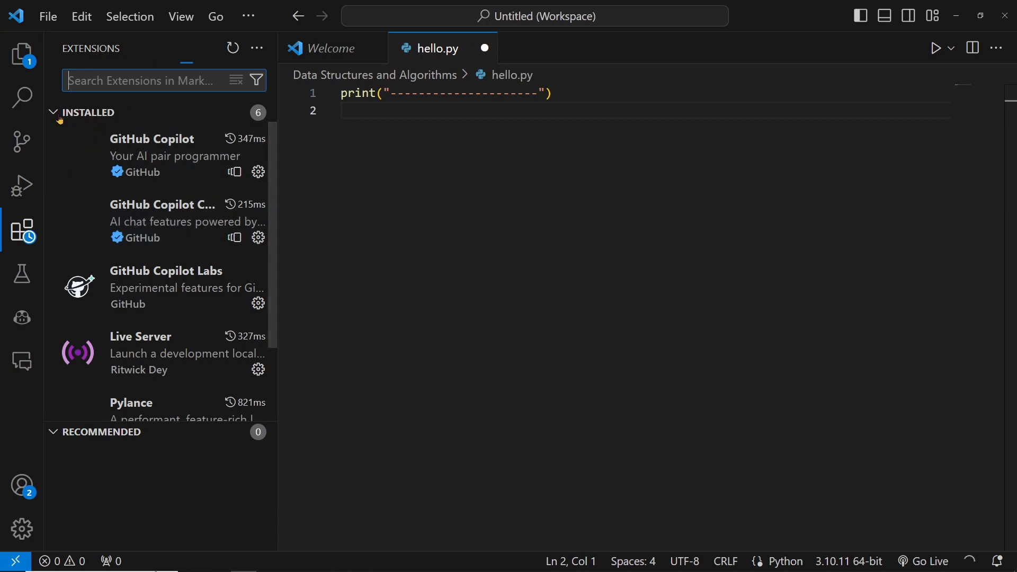
type("p")
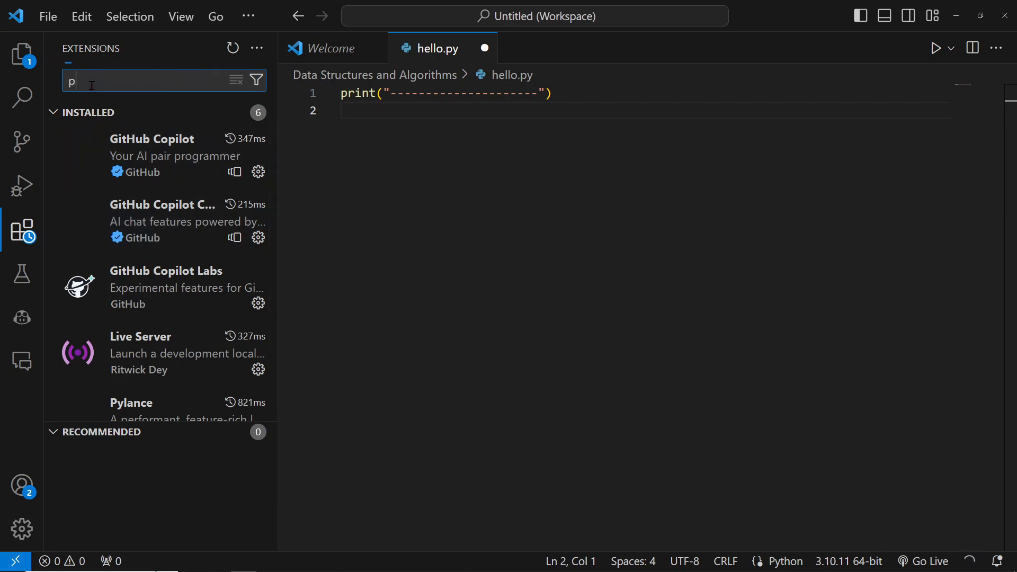
type("ython")
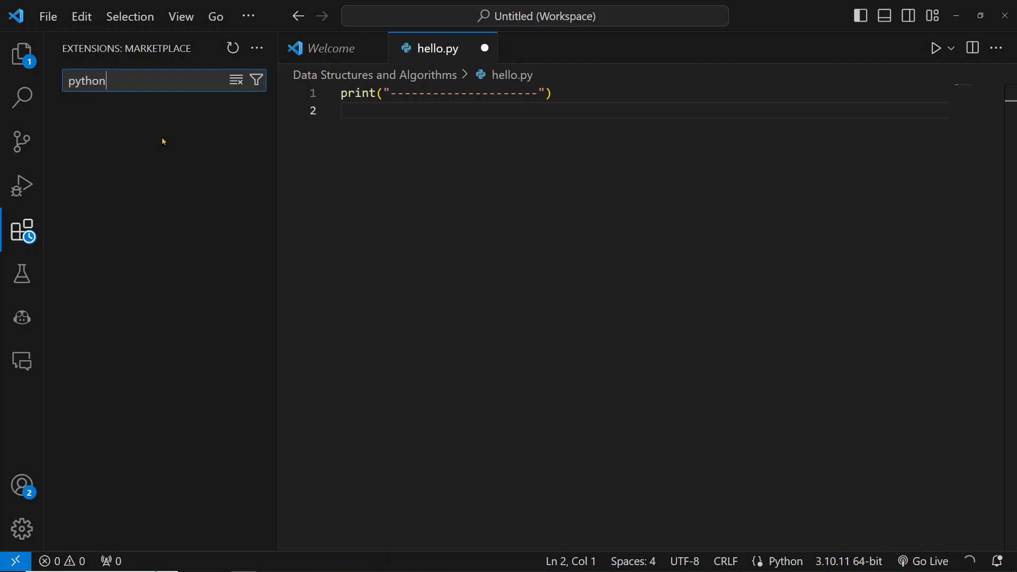
mouse_move(155, 190)
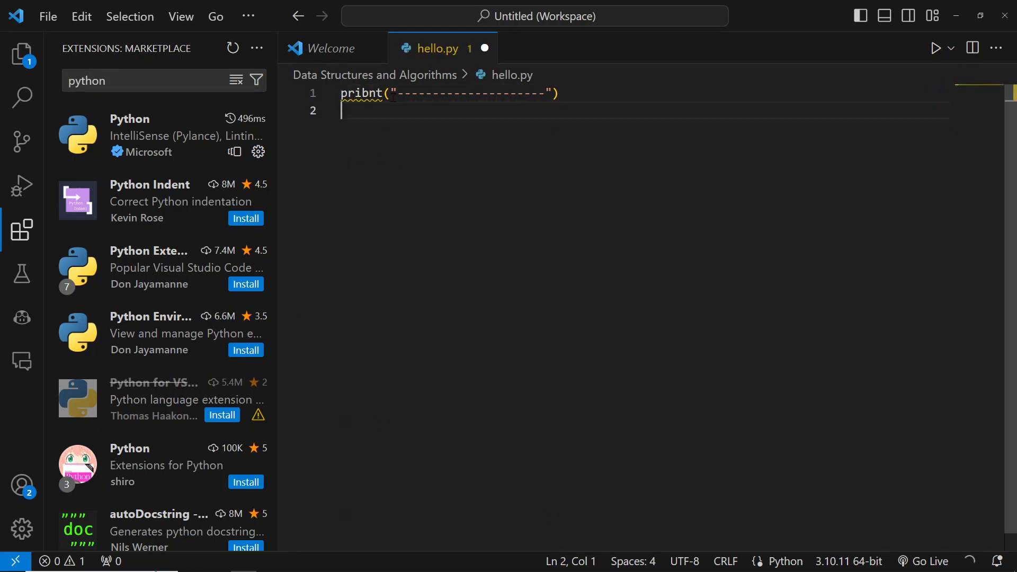
mouse_move(401, 128)
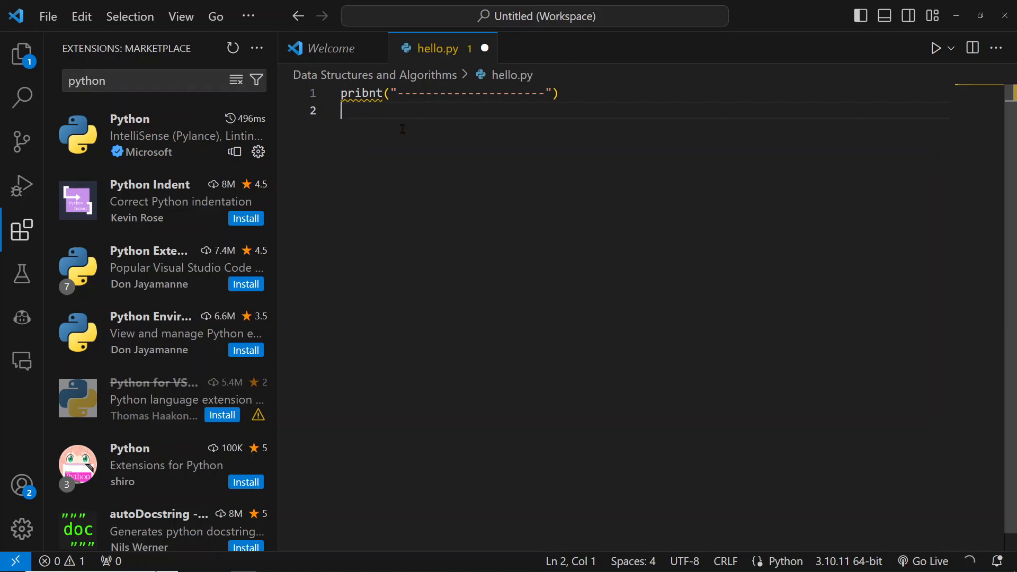
mouse_move(22, 230)
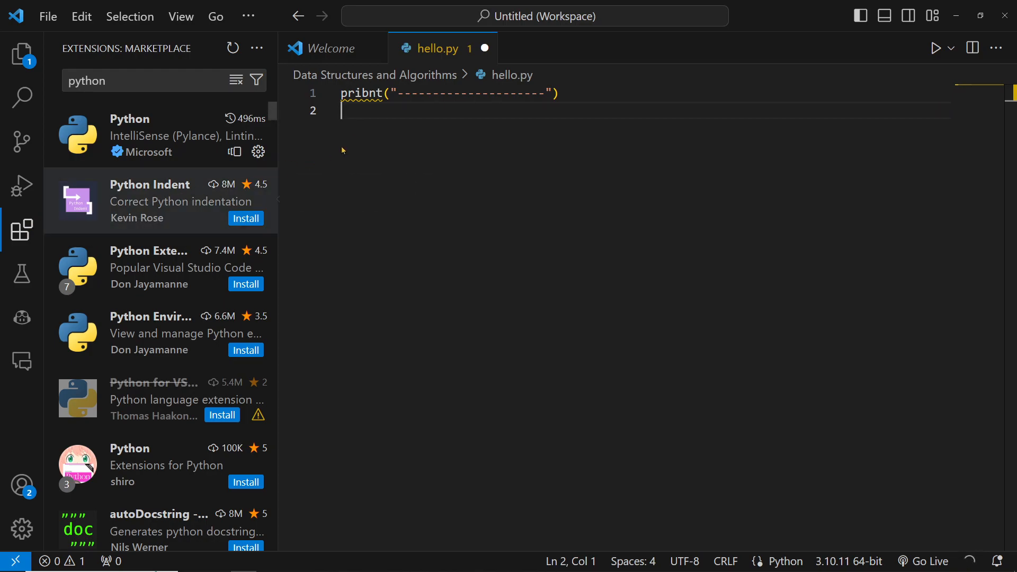
mouse_move(22, 54)
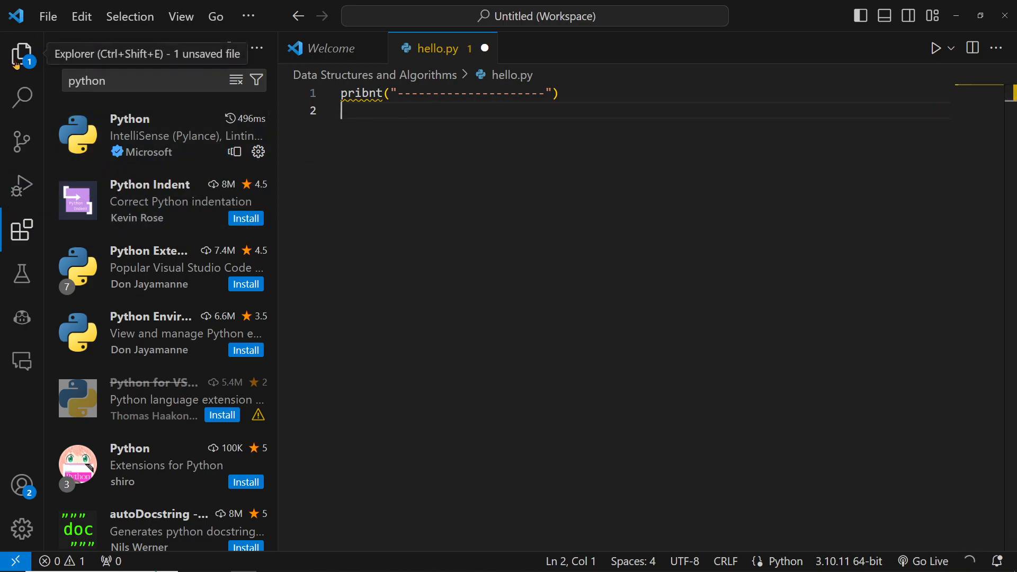
Duplicate the dashed print line and write 'print' on a blank line between the two copies
left_click(21, 53)
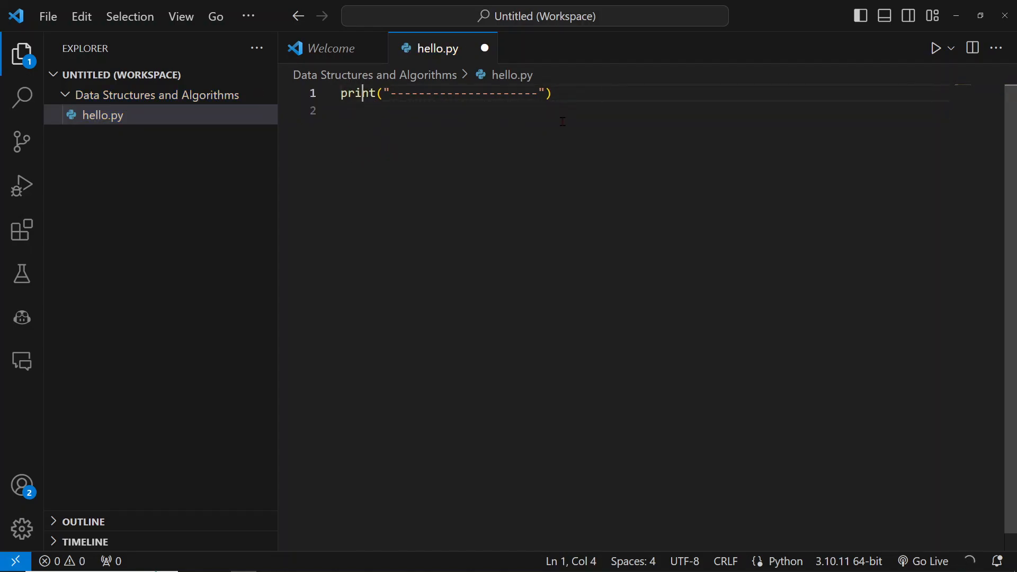
left_click(546, 93)
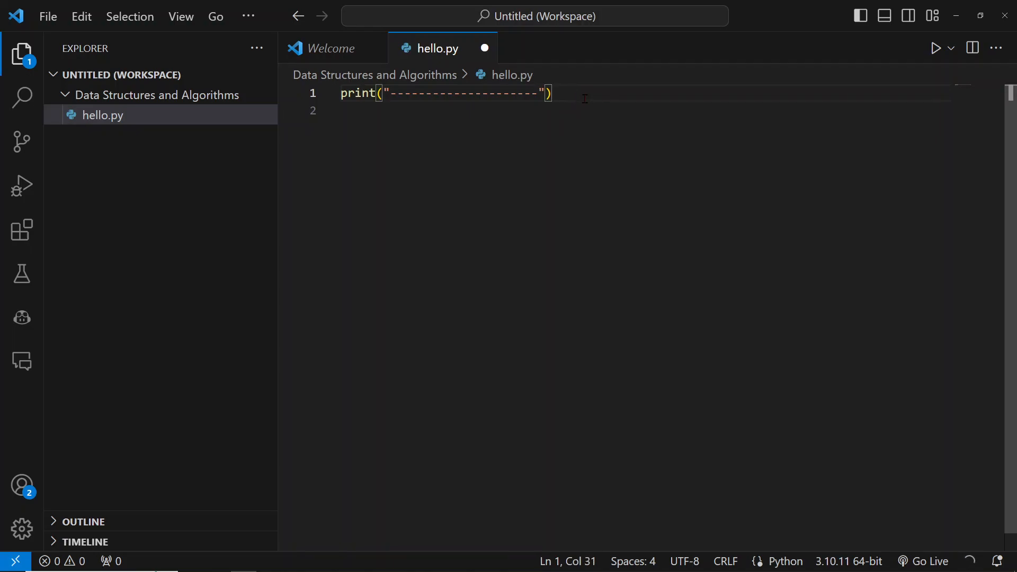
mouse_move(487, 122)
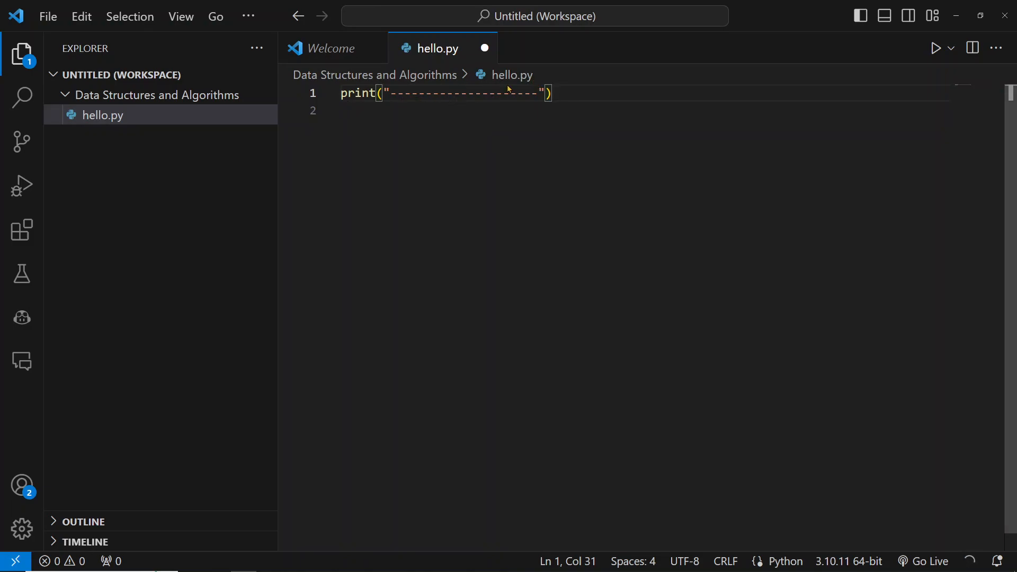
mouse_move(590, 101)
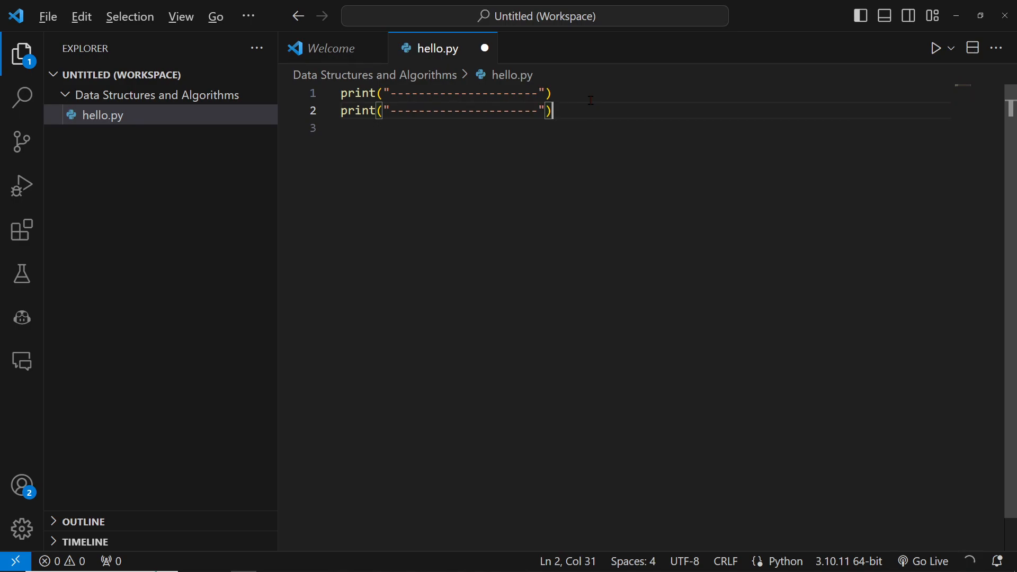
key("Enter")
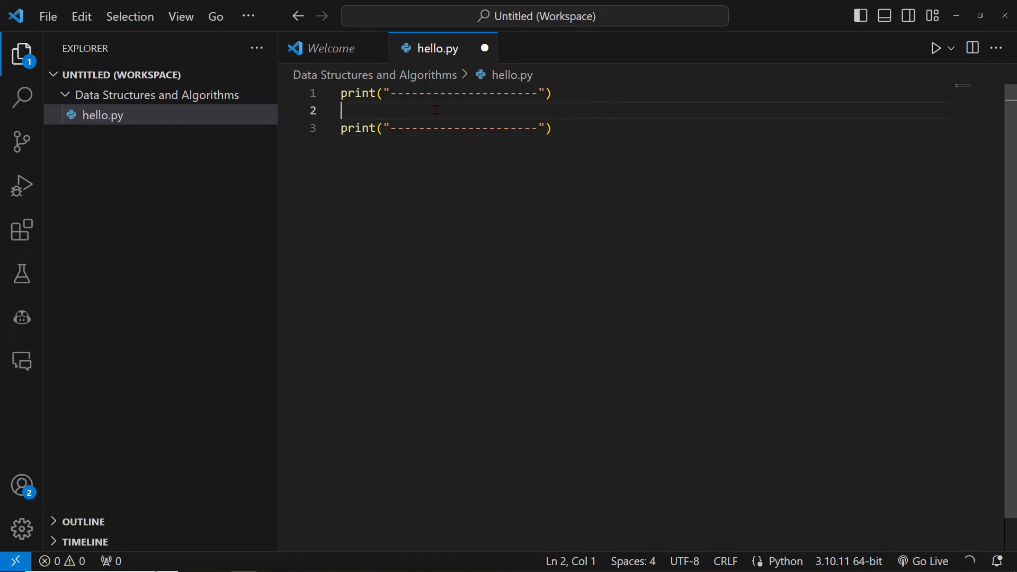
key("ctrl+a")
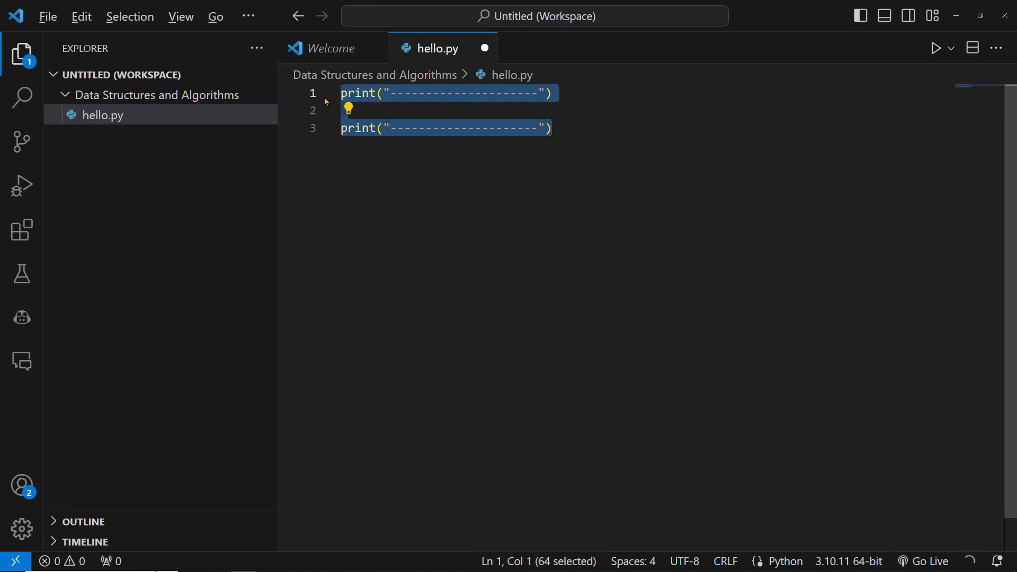
left_click(350, 111)
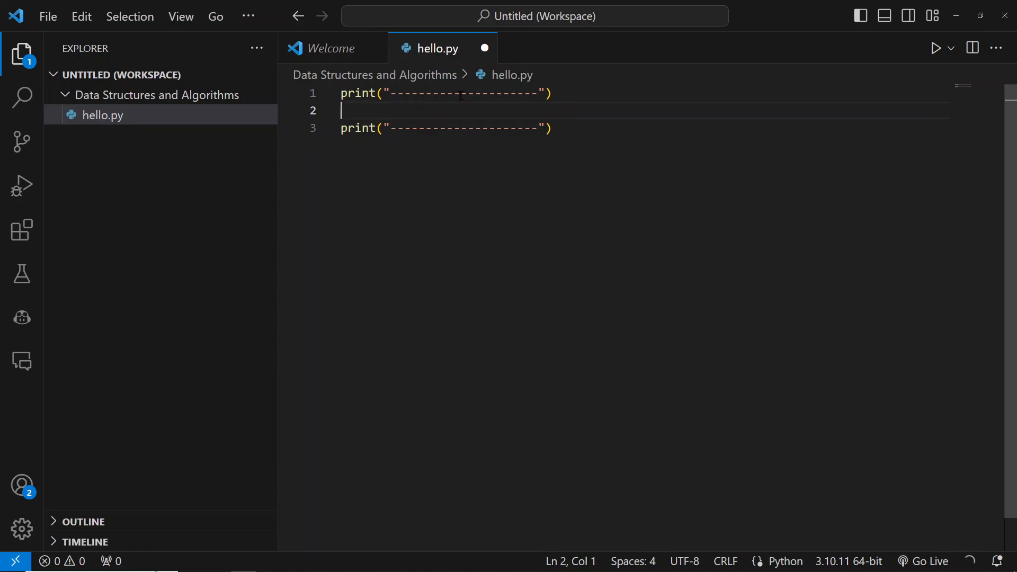
type("prin")
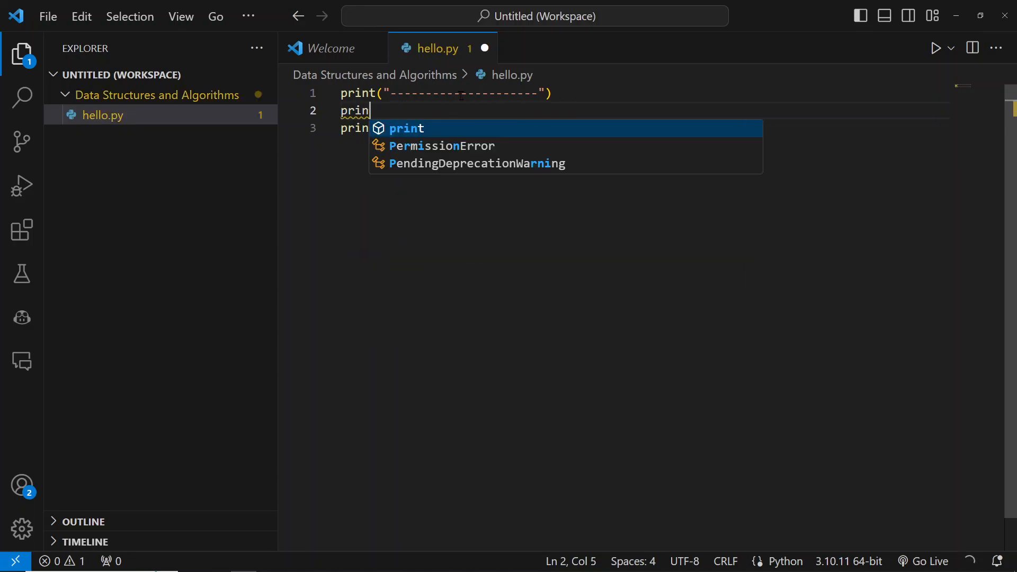
type("t")
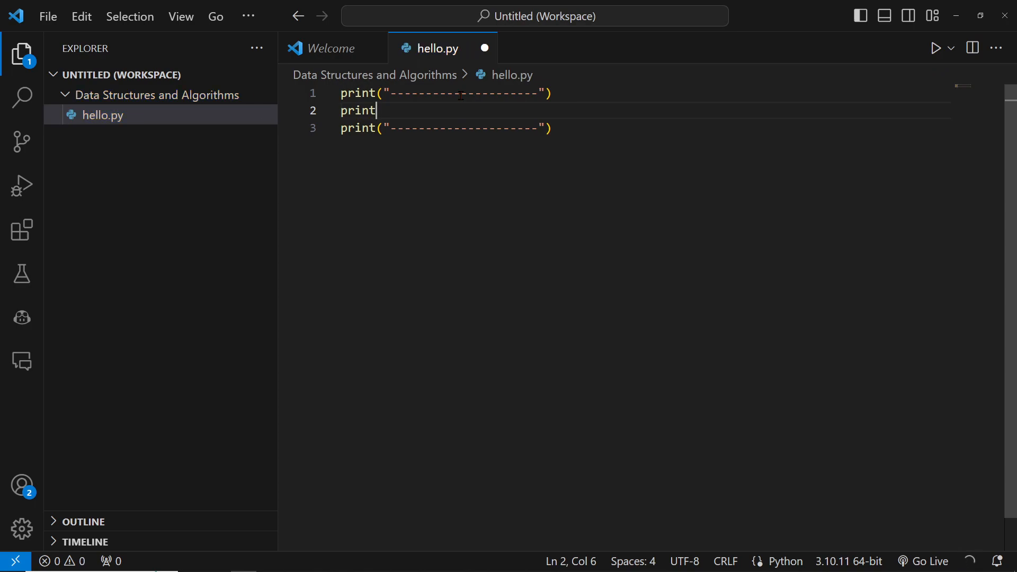
Complete the middle line as print("Hello World!")
type("(")
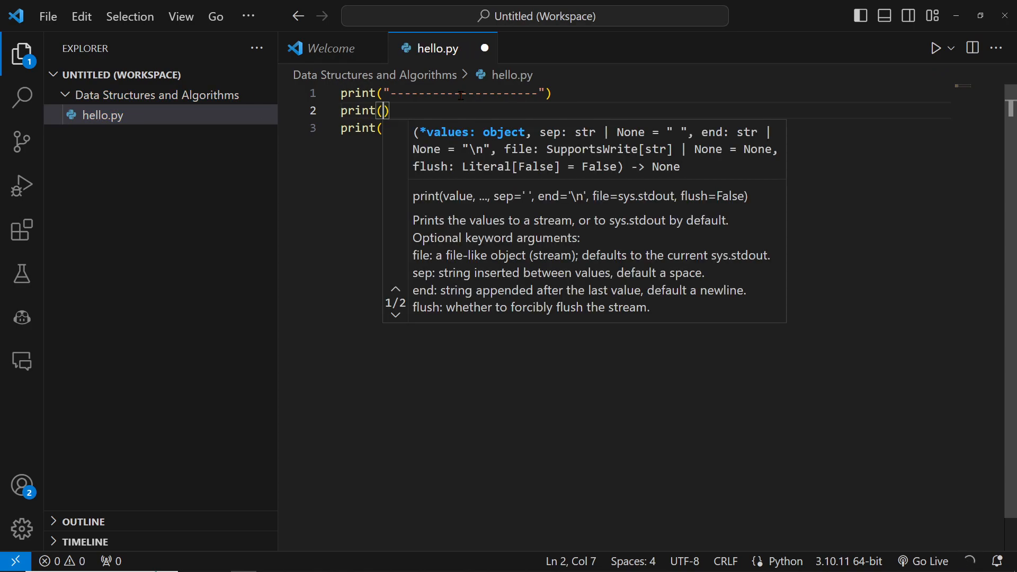
type("\"H")
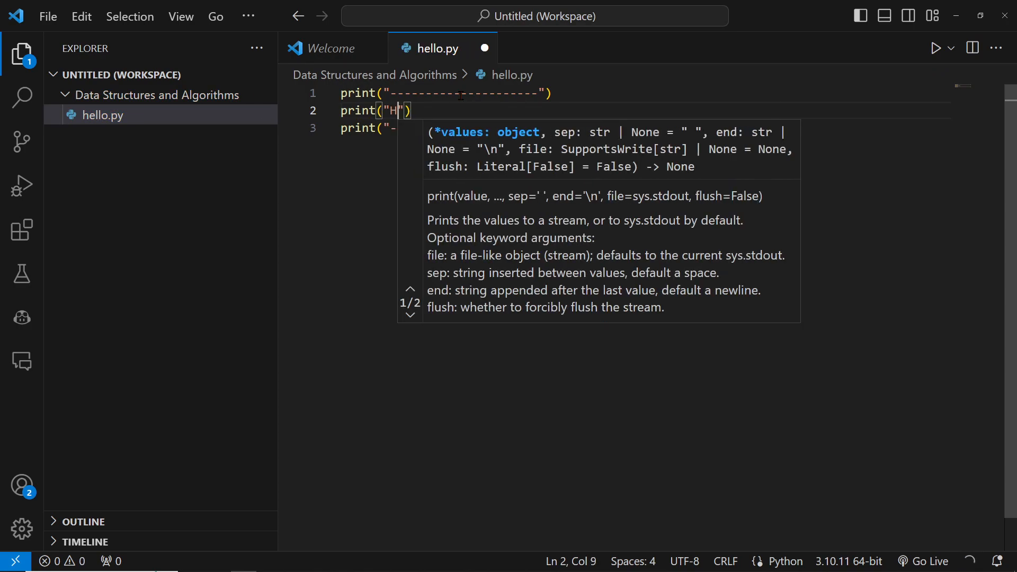
type("ello")
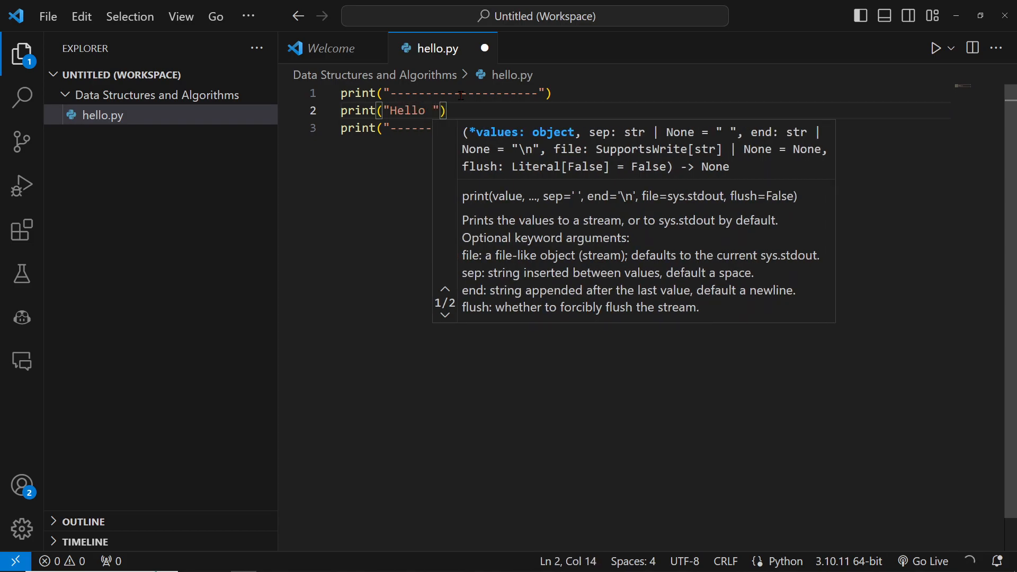
type("W")
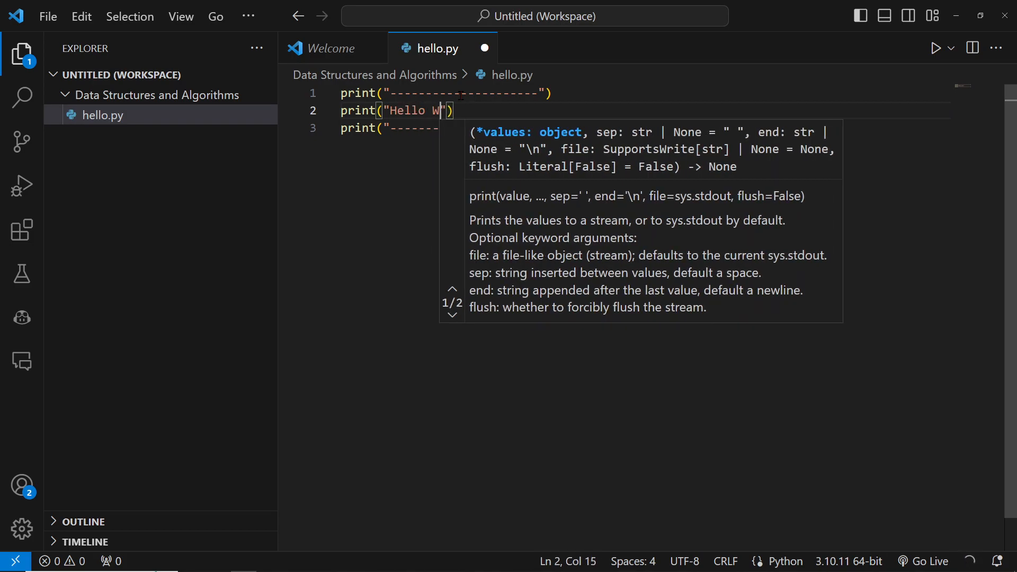
type("orld!")
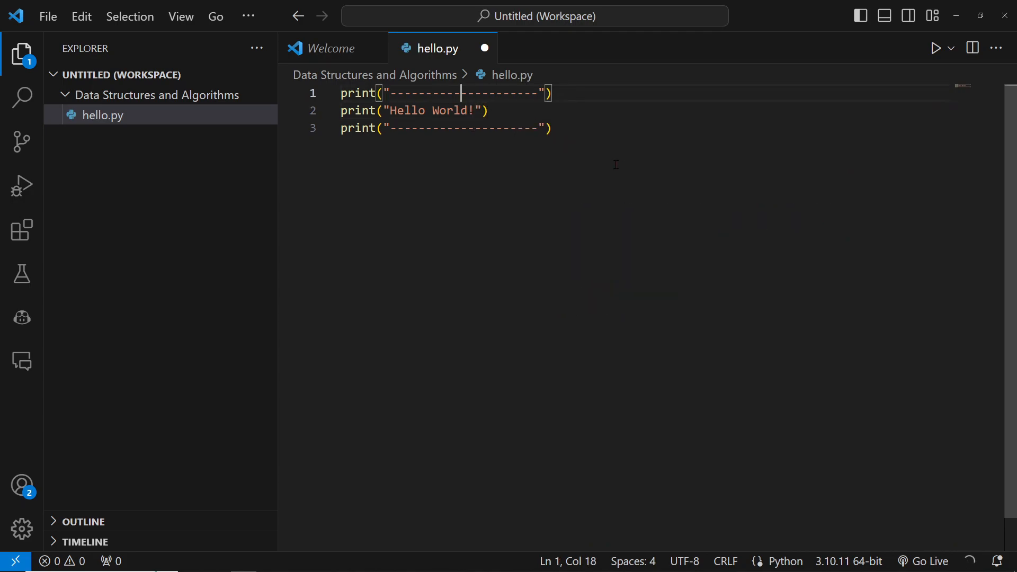
mouse_move(464, 174)
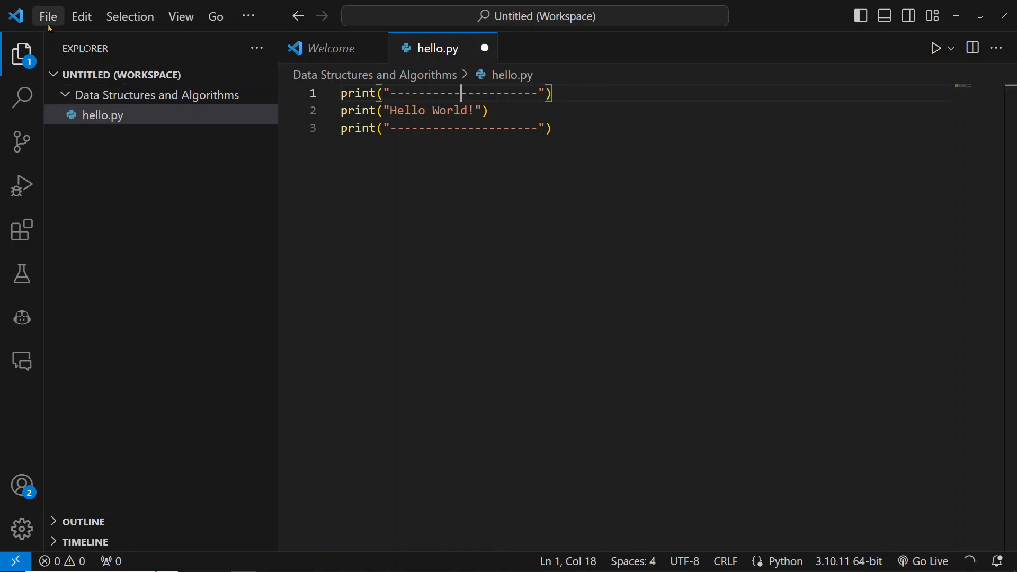
Bring up the File menu to save hello.py
left_click(47, 15)
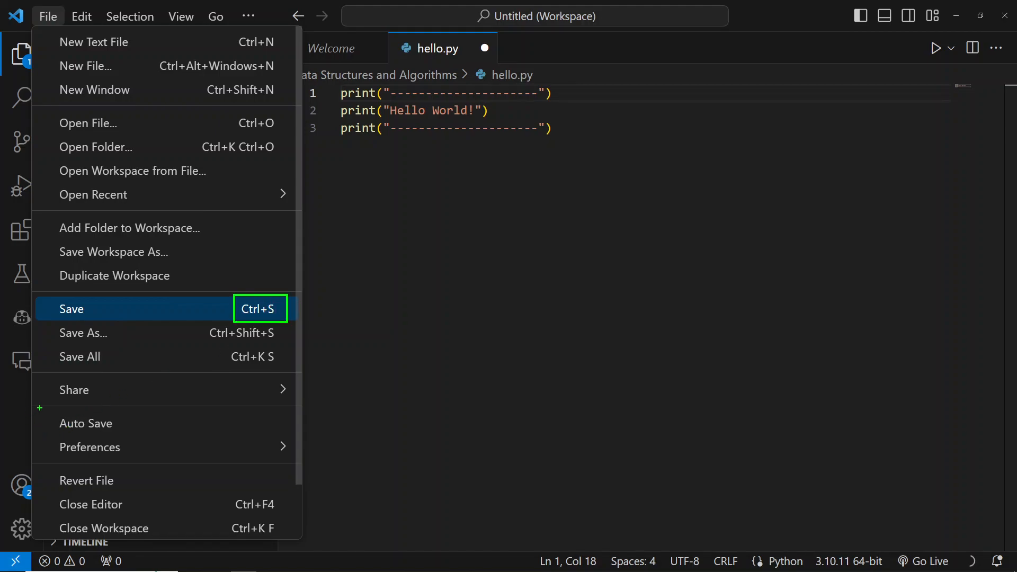
mouse_move(84, 423)
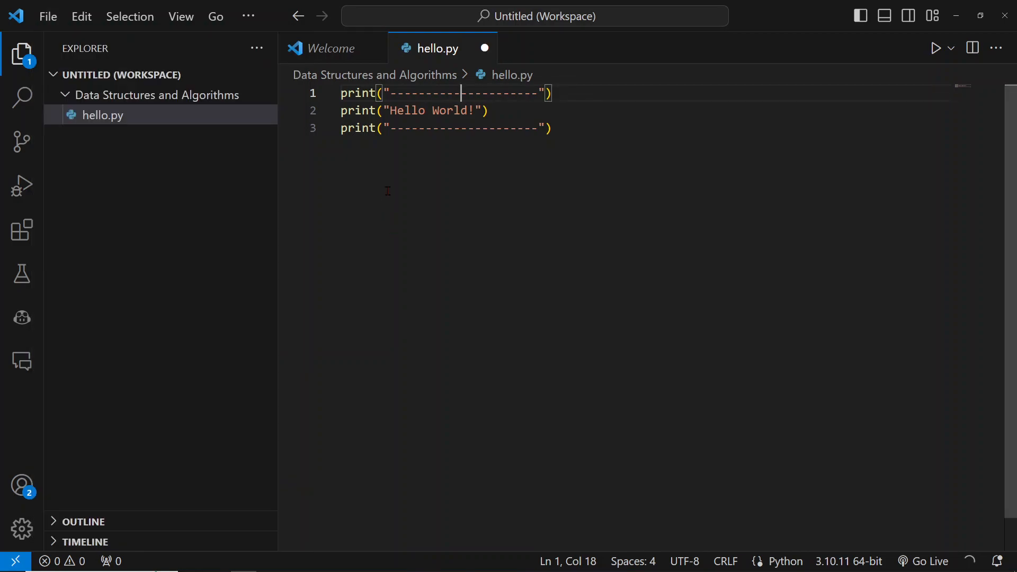
mouse_move(484, 48)
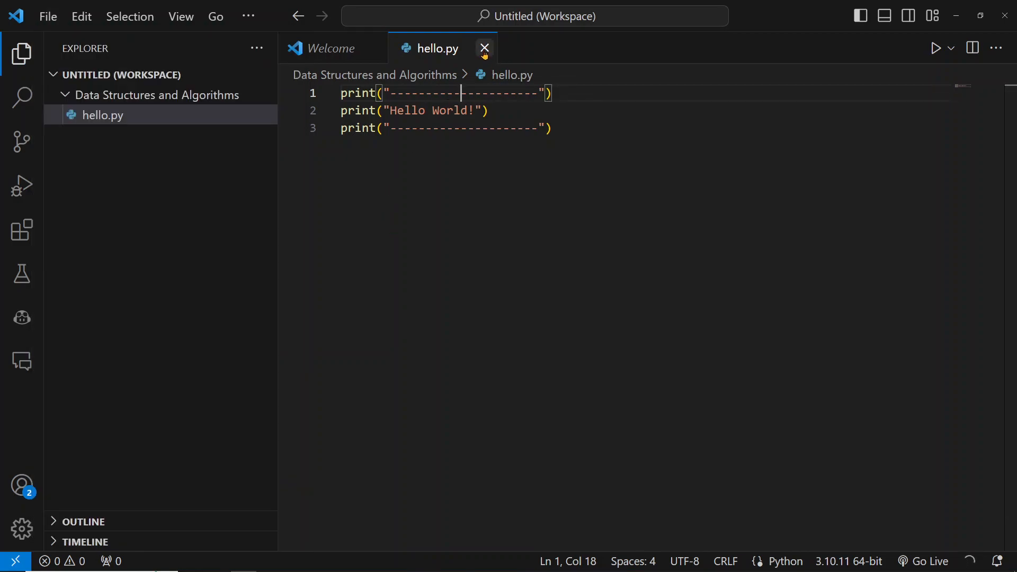
mouse_move(438, 199)
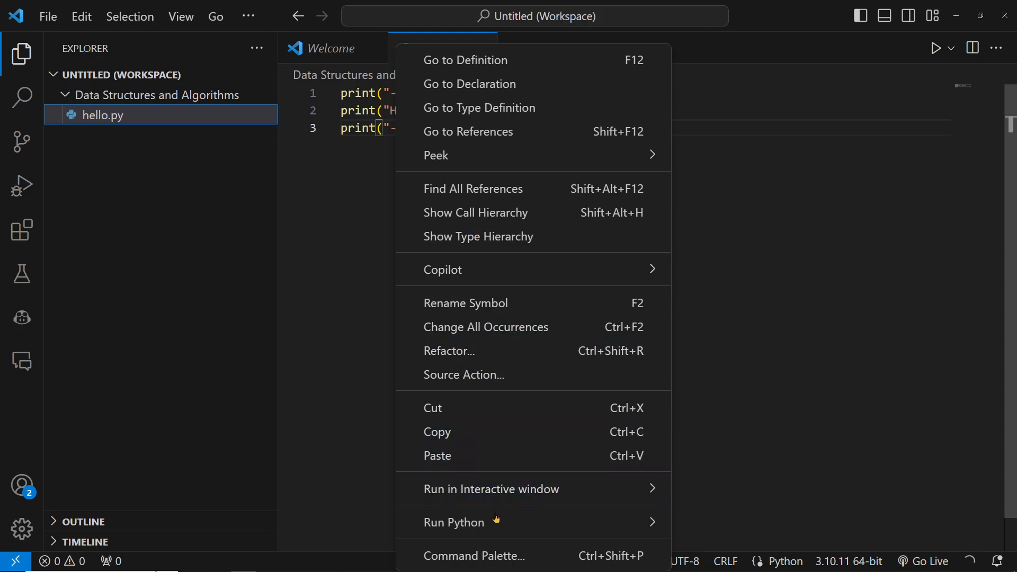
mouse_move(490, 488)
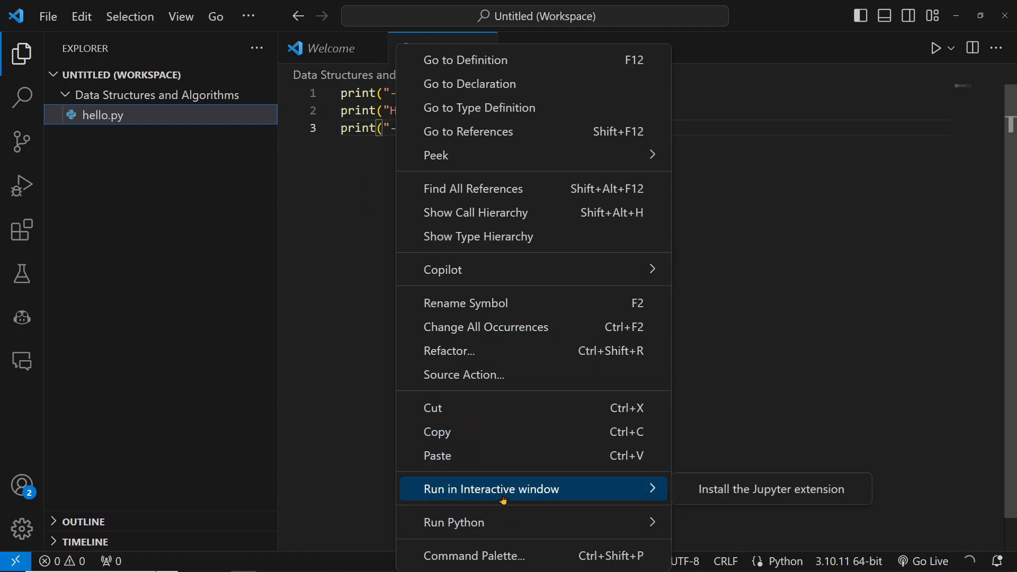
mouse_move(446, 322)
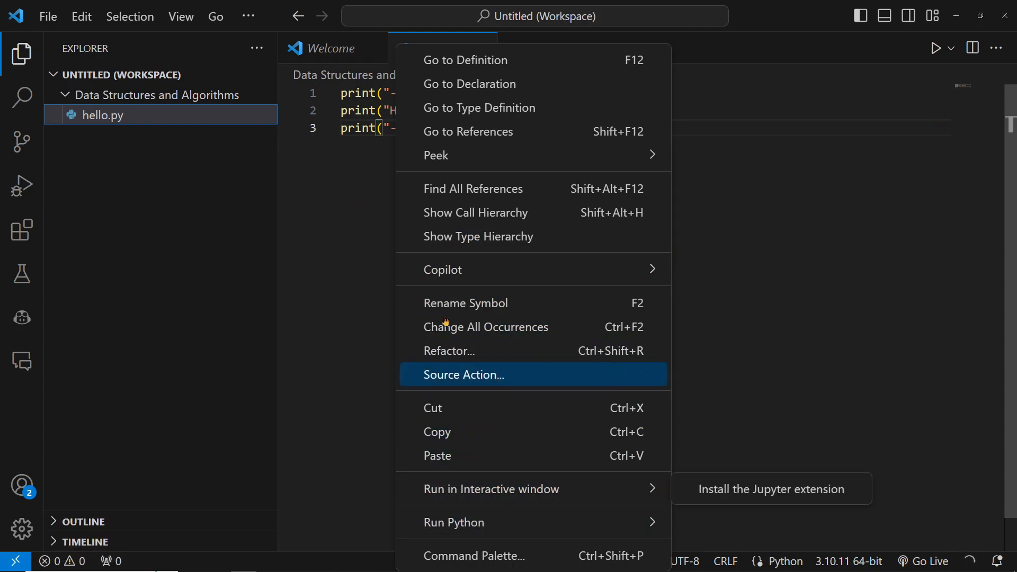
mouse_move(454, 522)
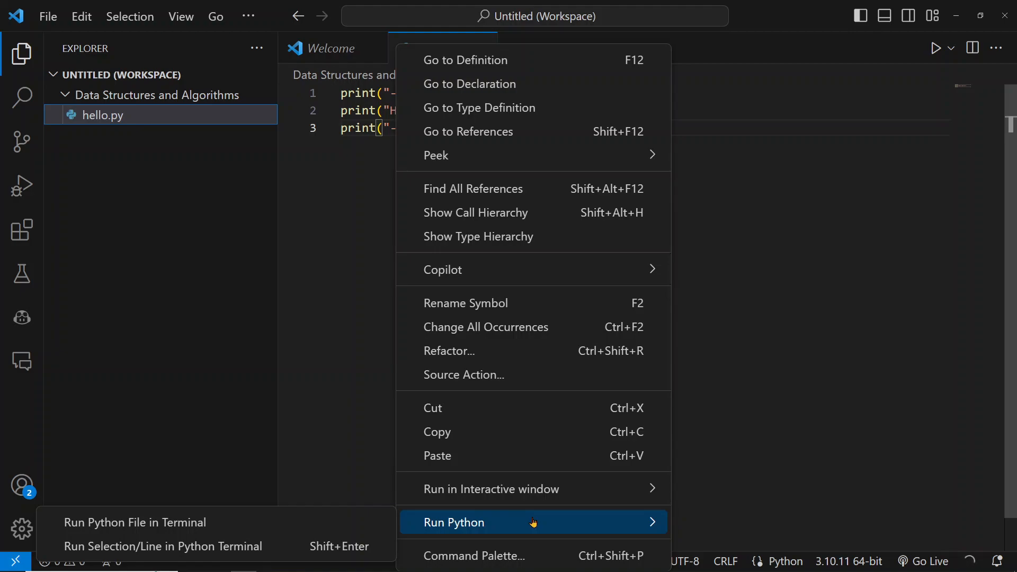
mouse_move(134, 522)
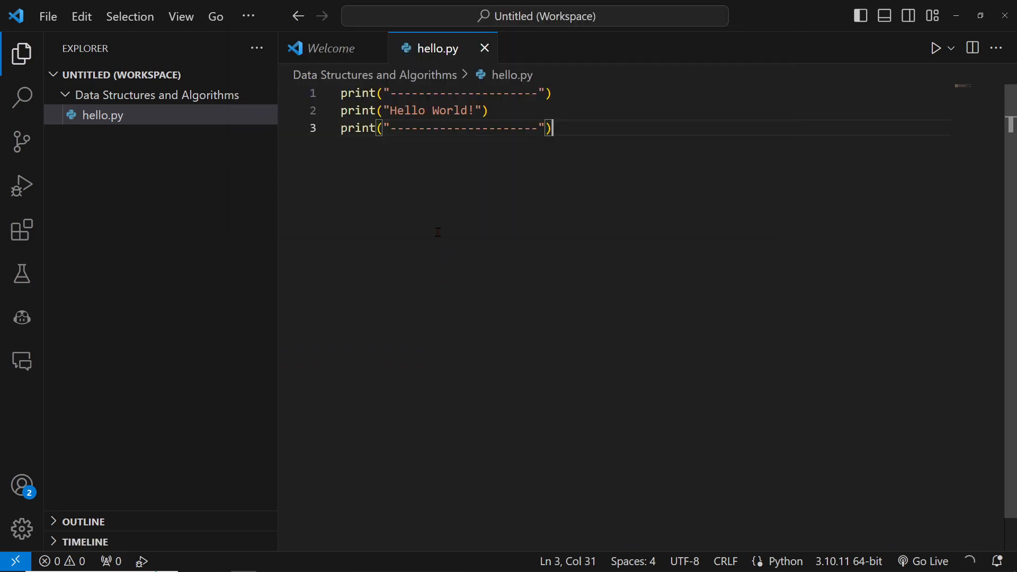
mouse_move(337, 200)
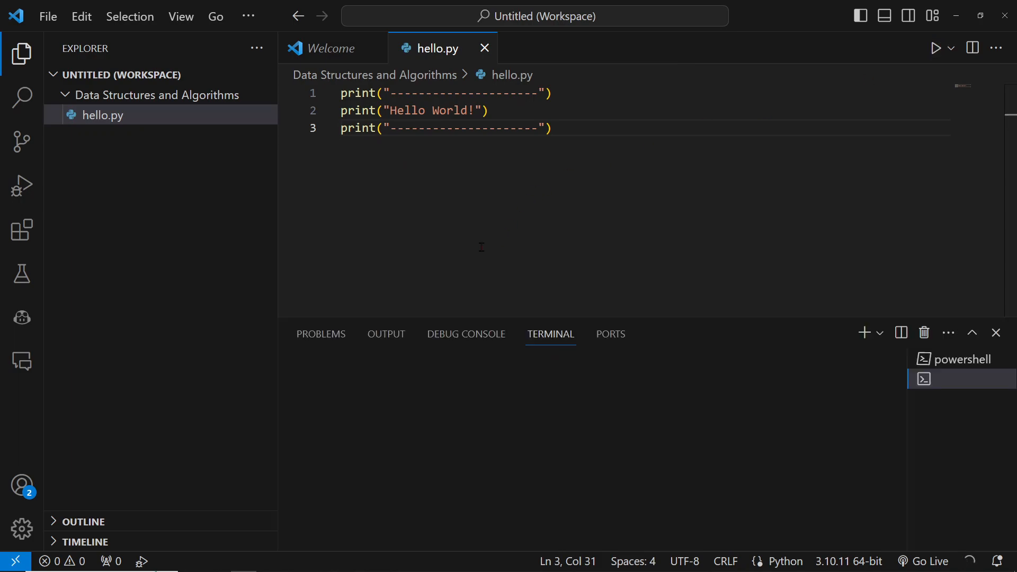
Run hello.py in the terminal, printing Hello World! between dashed lines, and resize the terminal panel
left_click(934, 48)
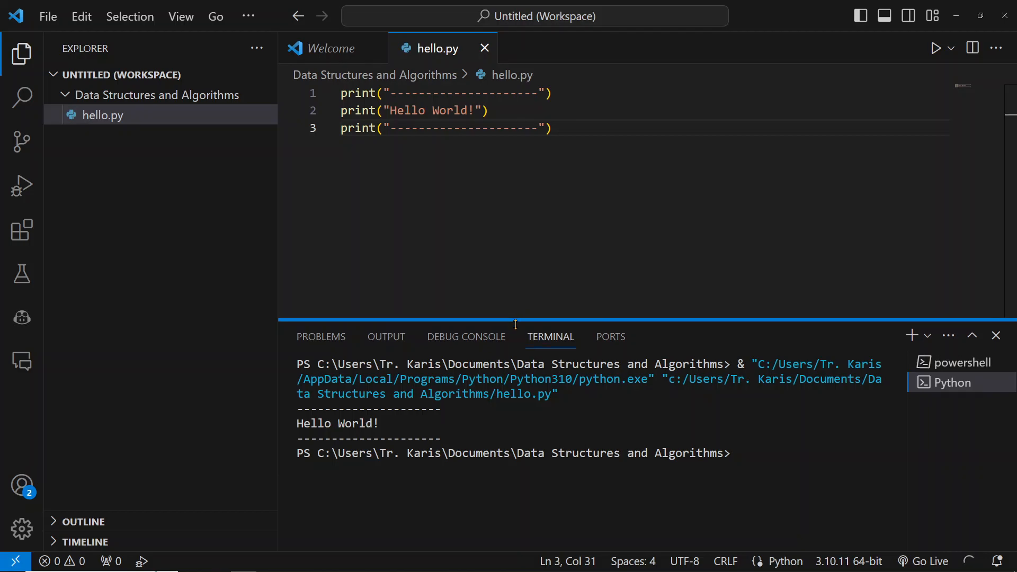
left_click_drag(516, 322, 516, 446)
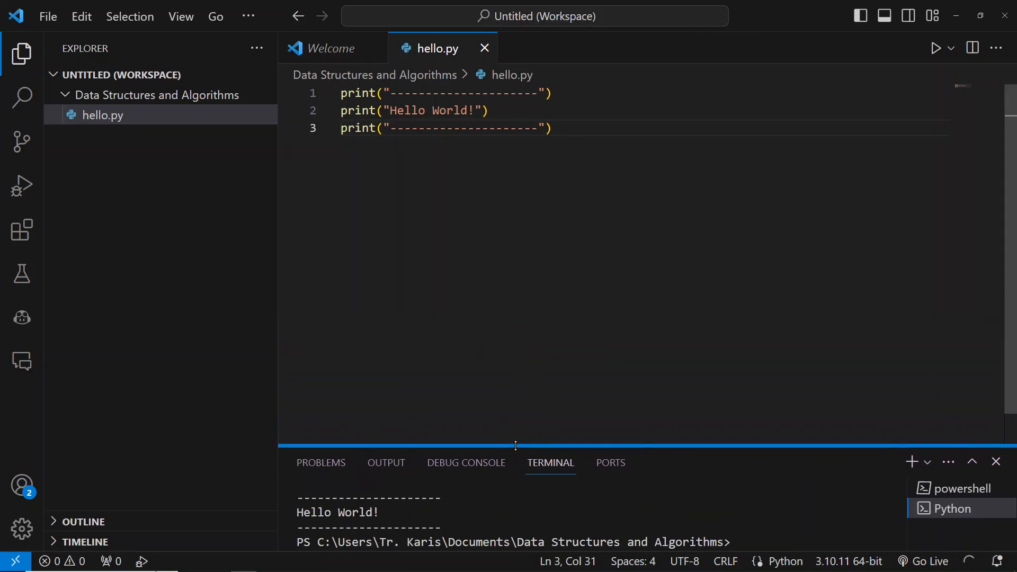
left_click_drag(515, 446, 524, 348)
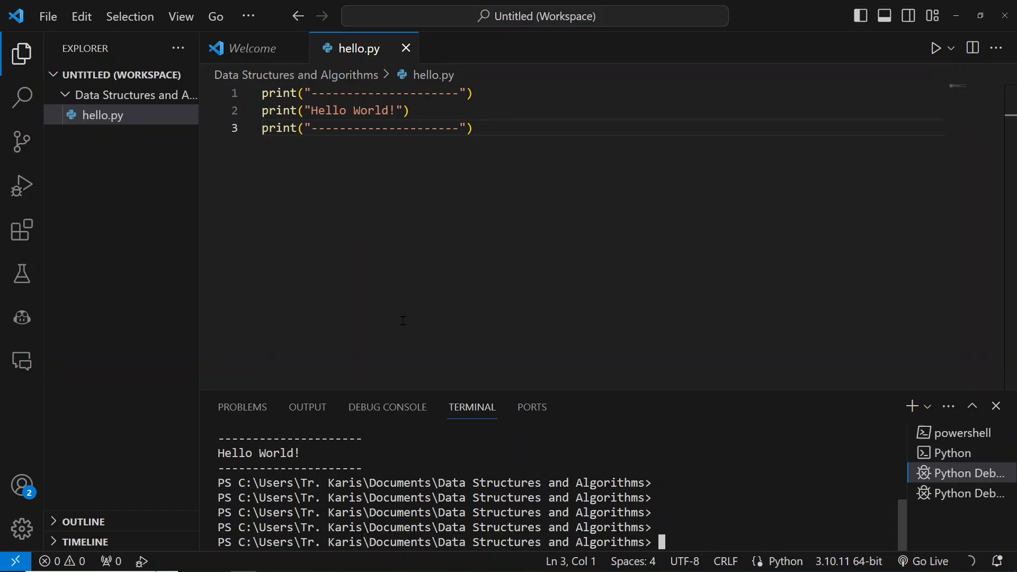
mouse_move(414, 291)
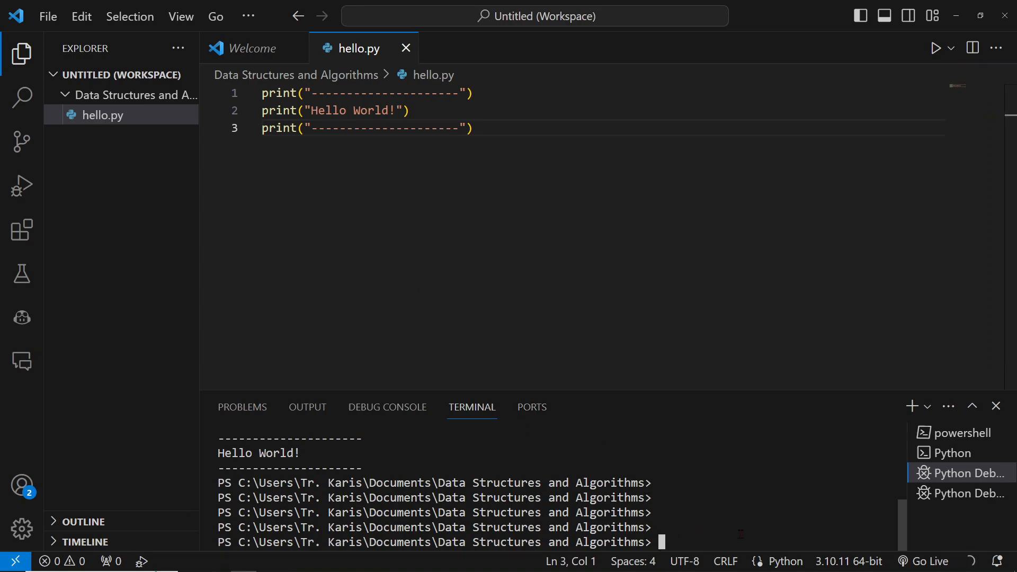
Run python hello.py again, printing Hello World! between dashed lines
type("python")
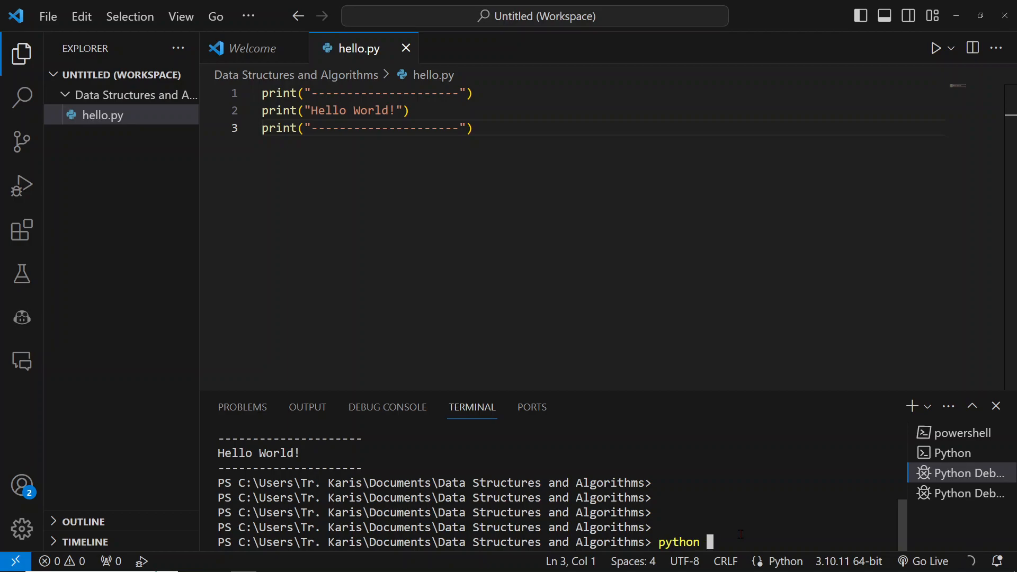
type("hello.")
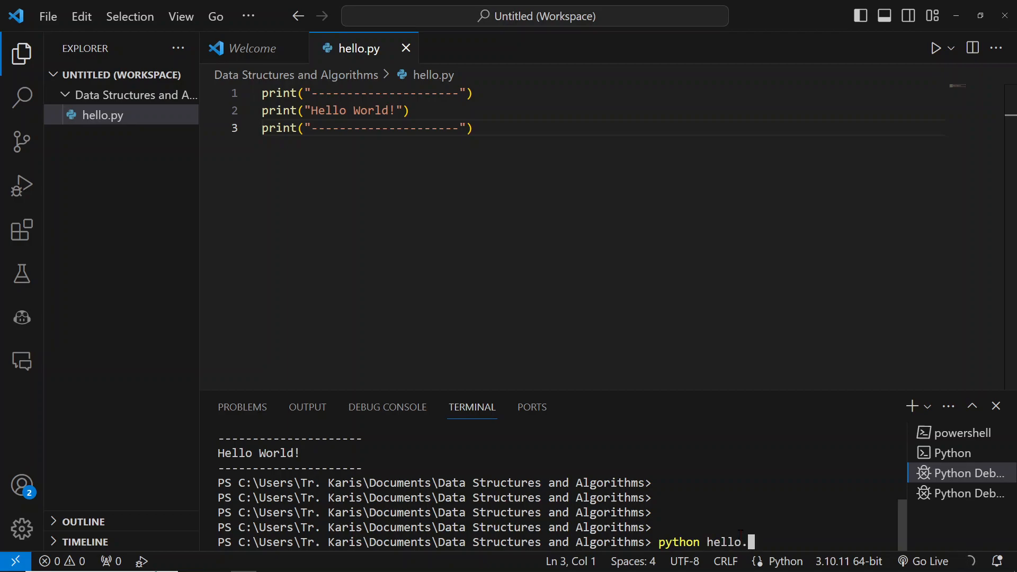
type("py")
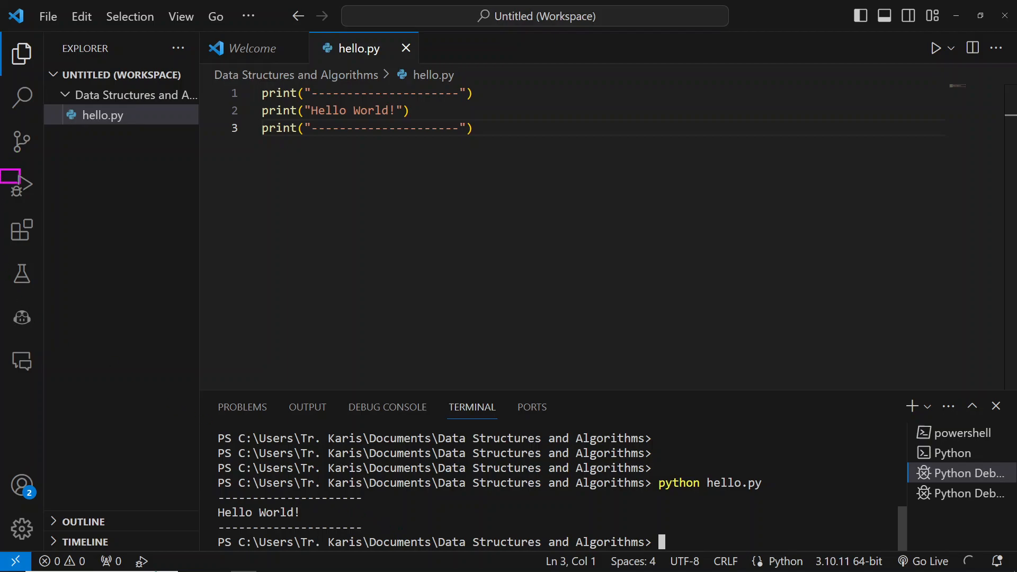
left_click(21, 192)
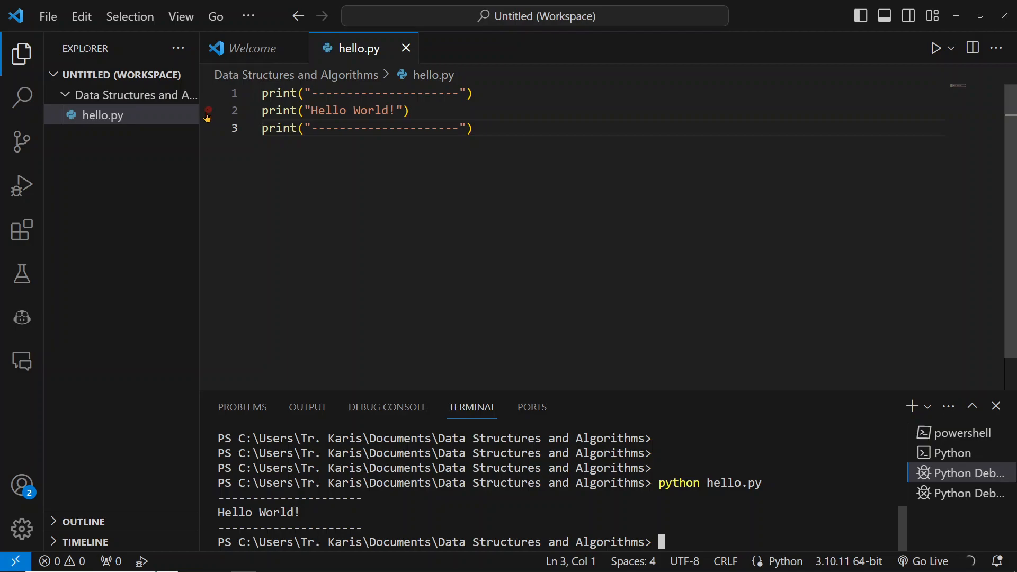
Set a breakpoint on line 2 and launch a Run and Debug session of hello.py
left_click(208, 111)
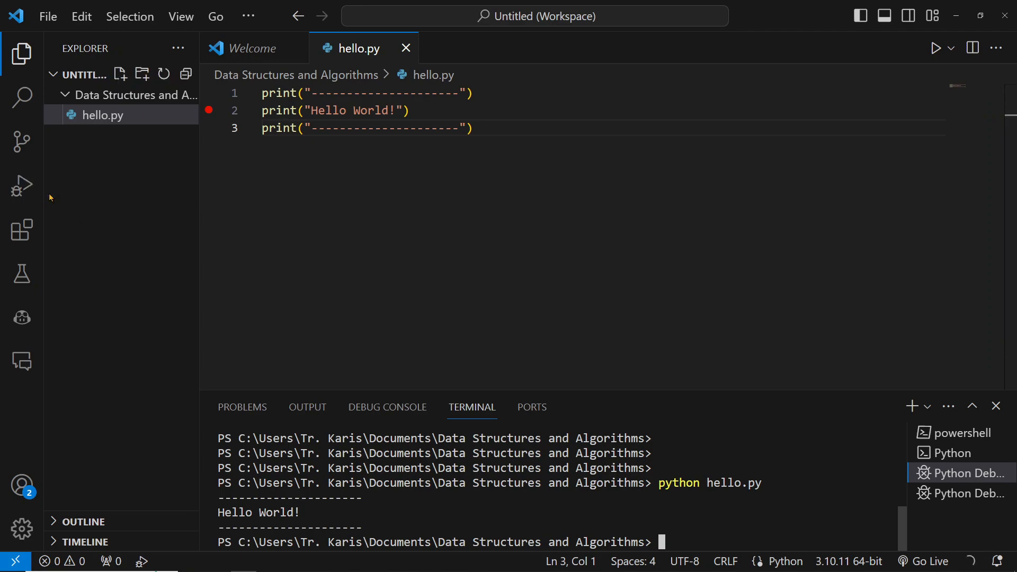
left_click(21, 189)
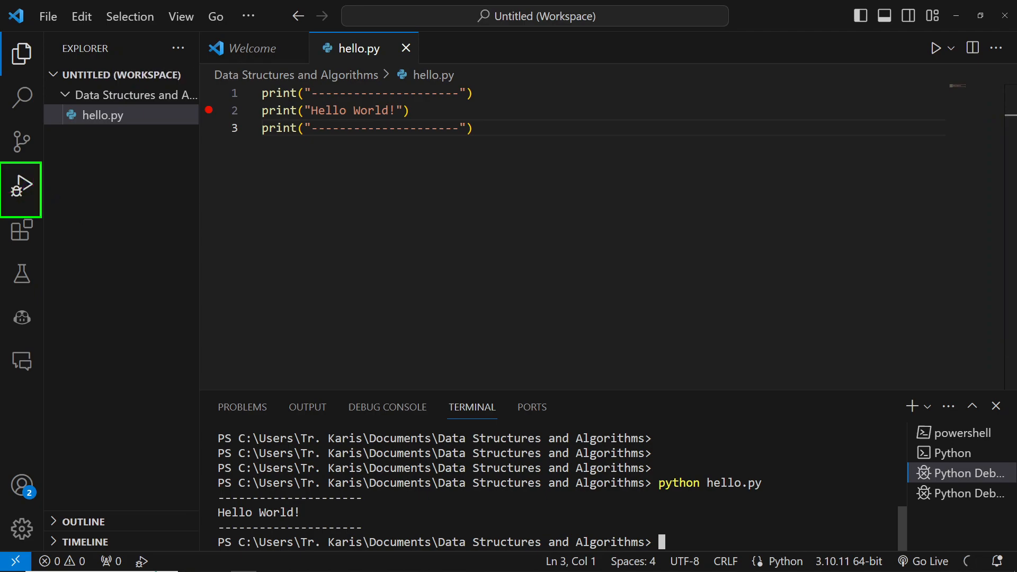
mouse_move(21, 190)
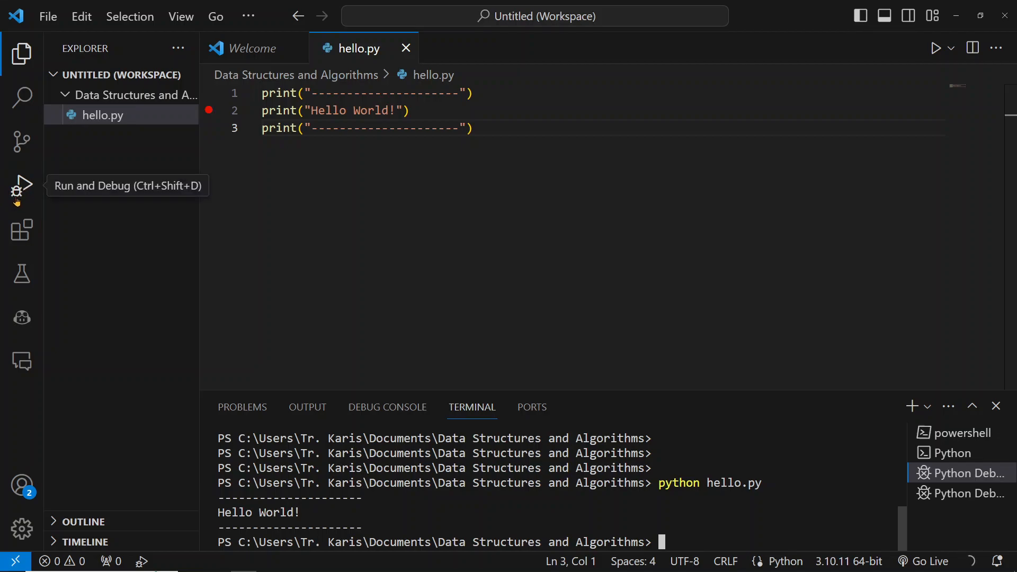
left_click(21, 189)
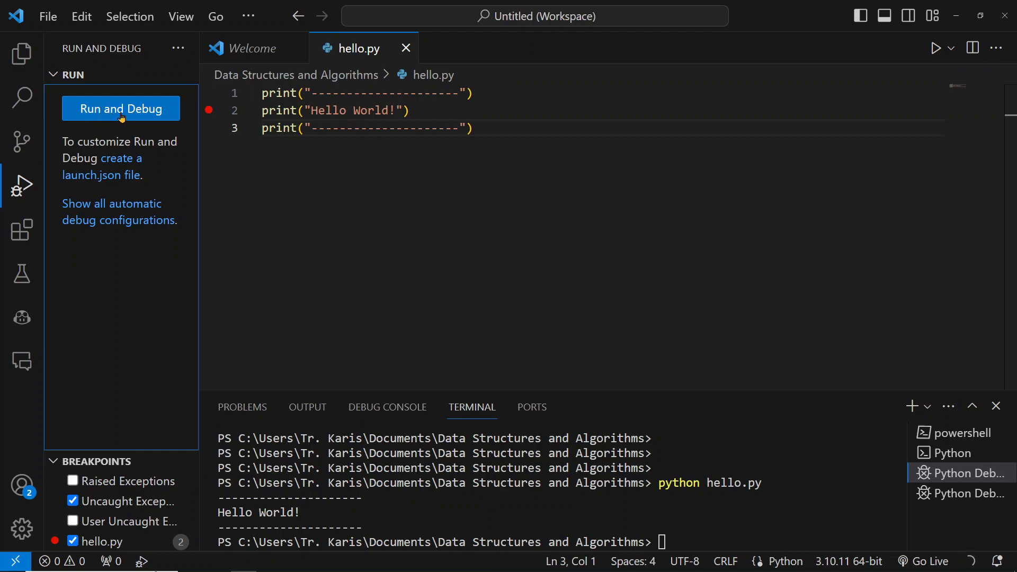
left_click(121, 108)
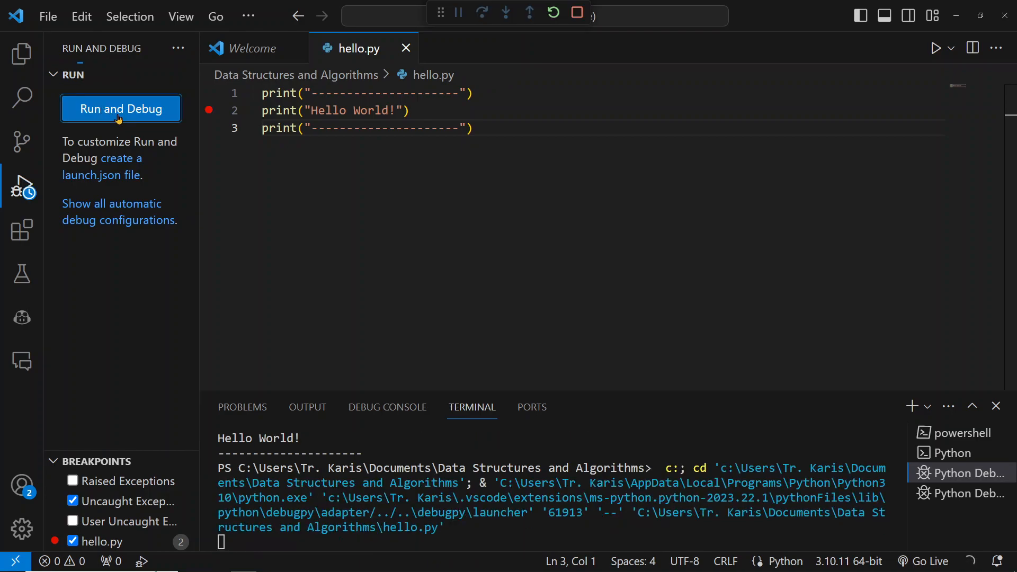
Step over the line 2 breakpoint so the run finishes printing Hello World! between dashes
left_click(121, 108)
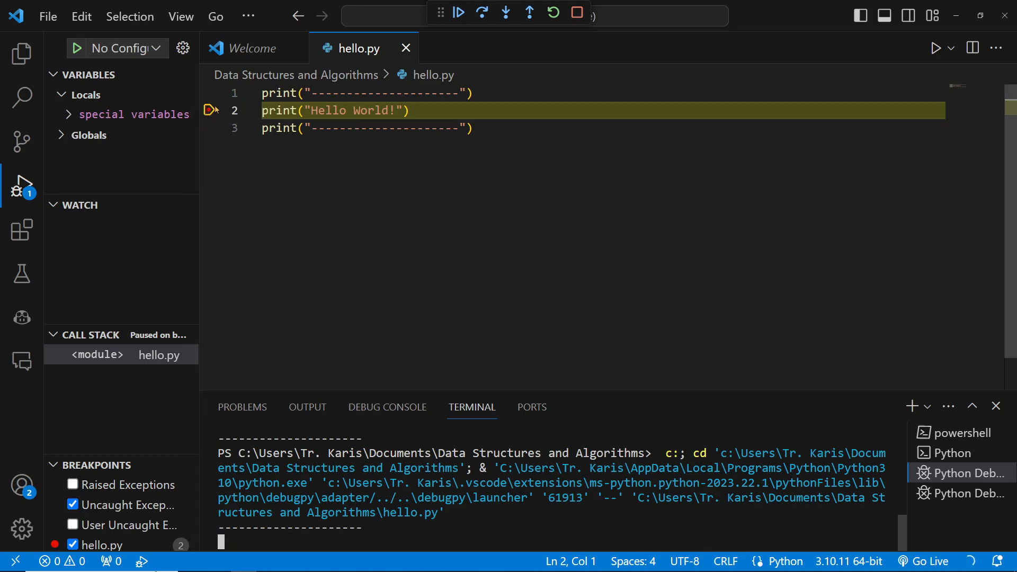
mouse_move(209, 111)
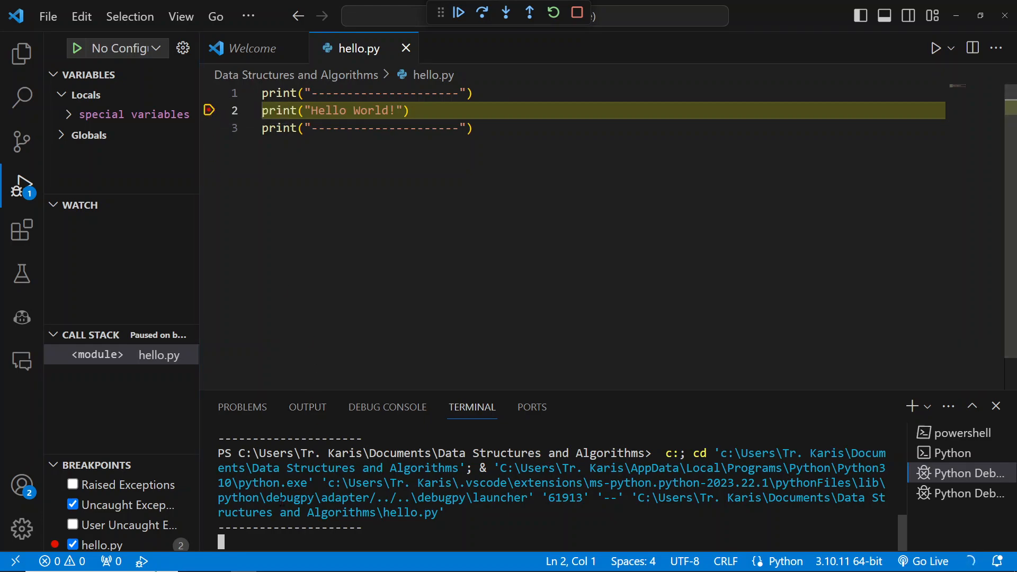
mouse_move(491, 70)
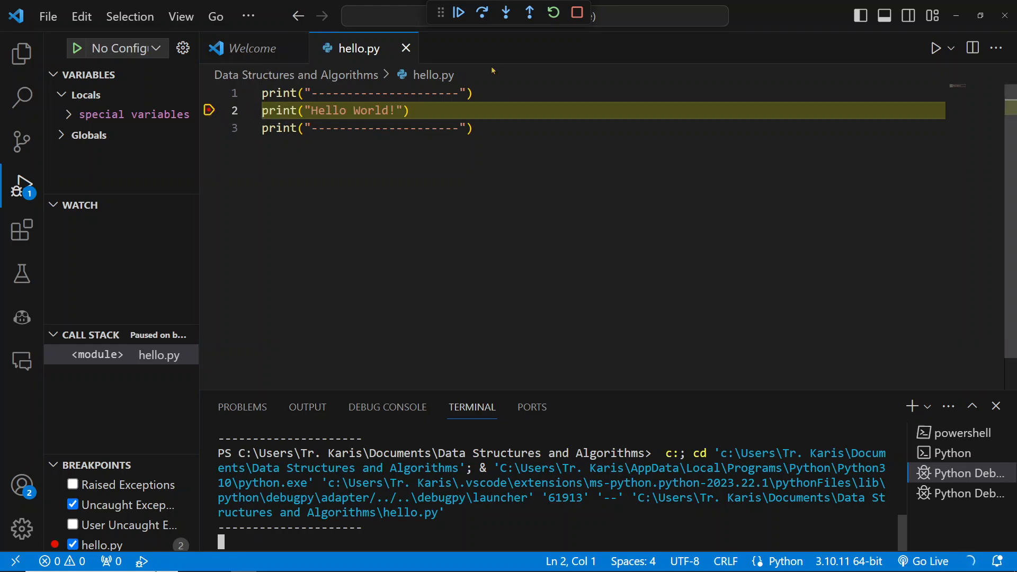
mouse_move(446, 28)
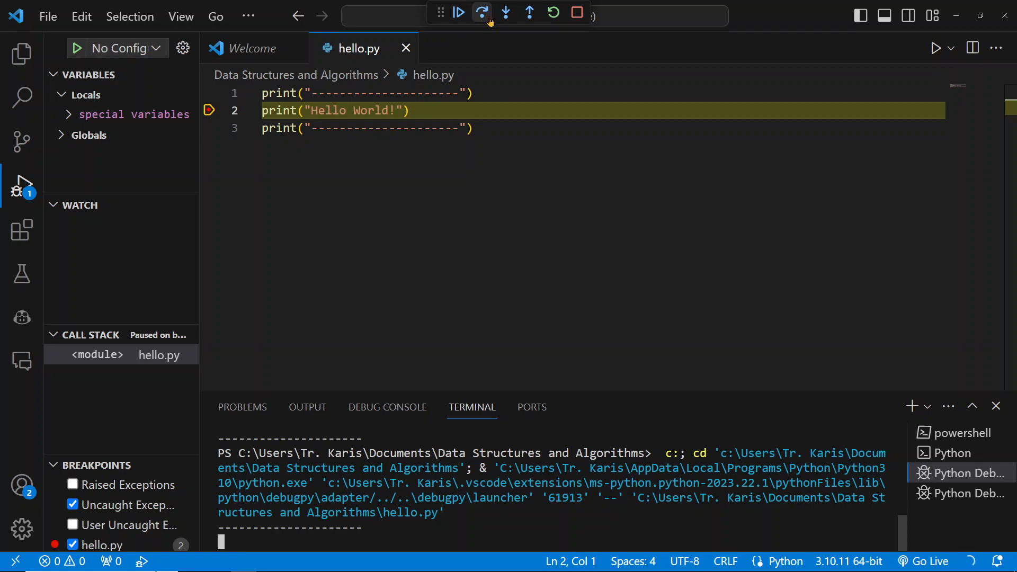
mouse_move(481, 12)
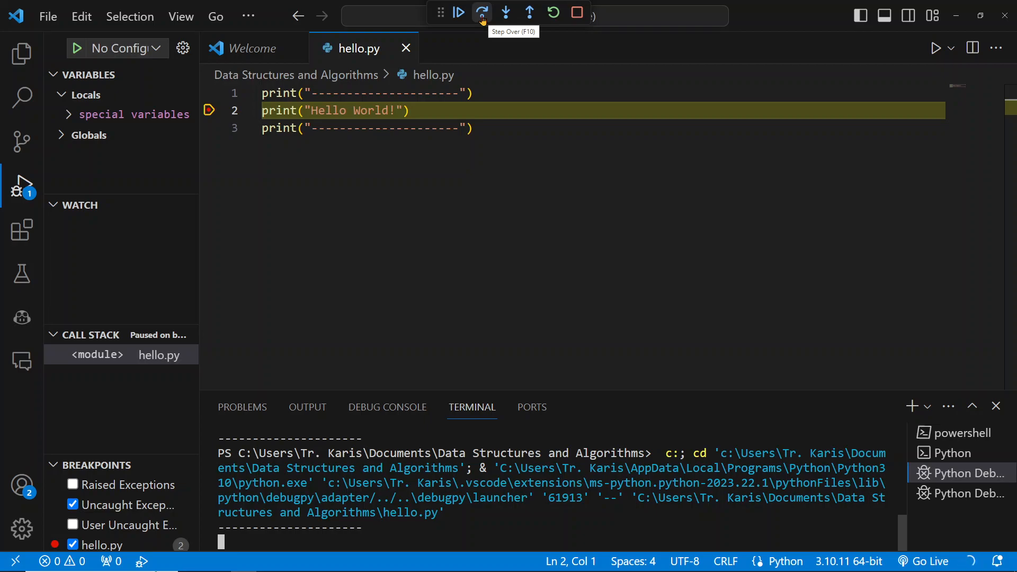
left_click(481, 12)
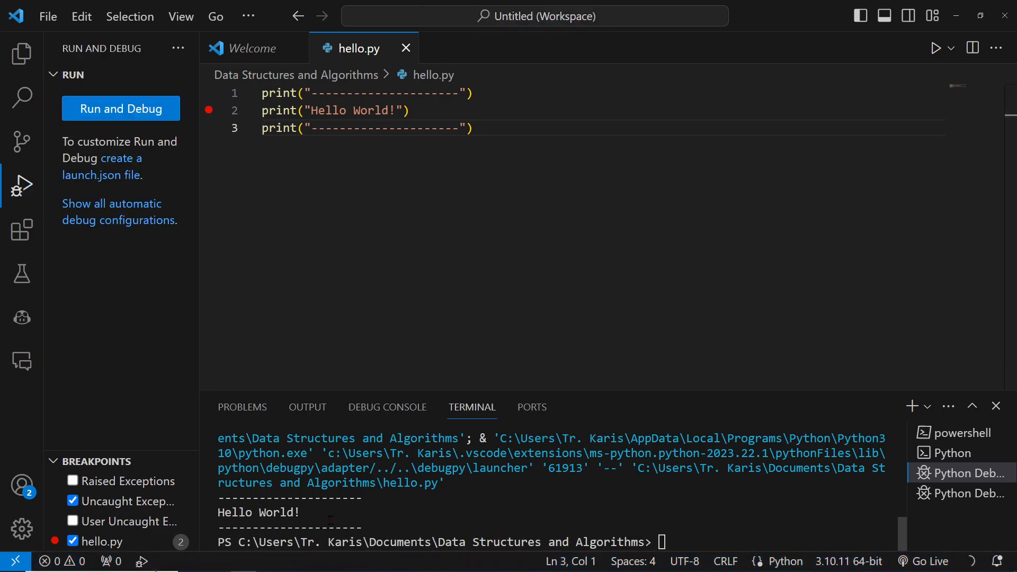
mouse_move(149, 257)
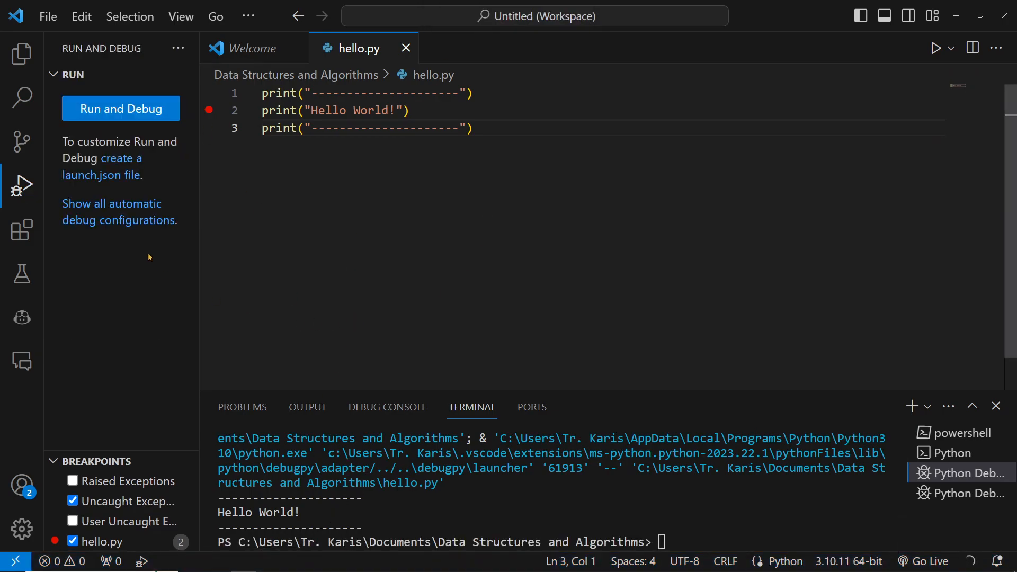